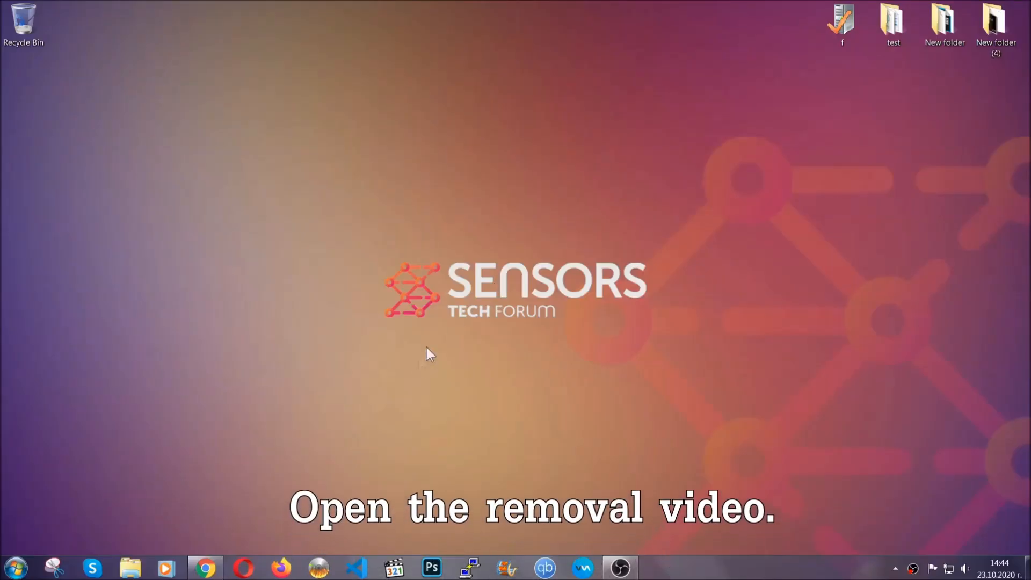
Step: Download the SpyHunter malware removal tool via the removal video's SensorsTechForum article link
click(202, 567)
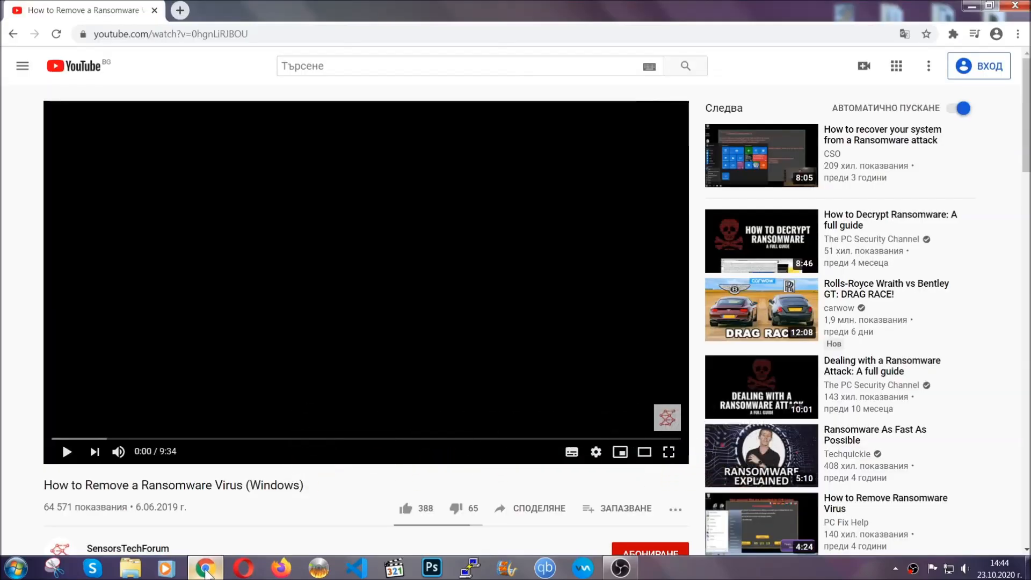
scroll(down, 3)
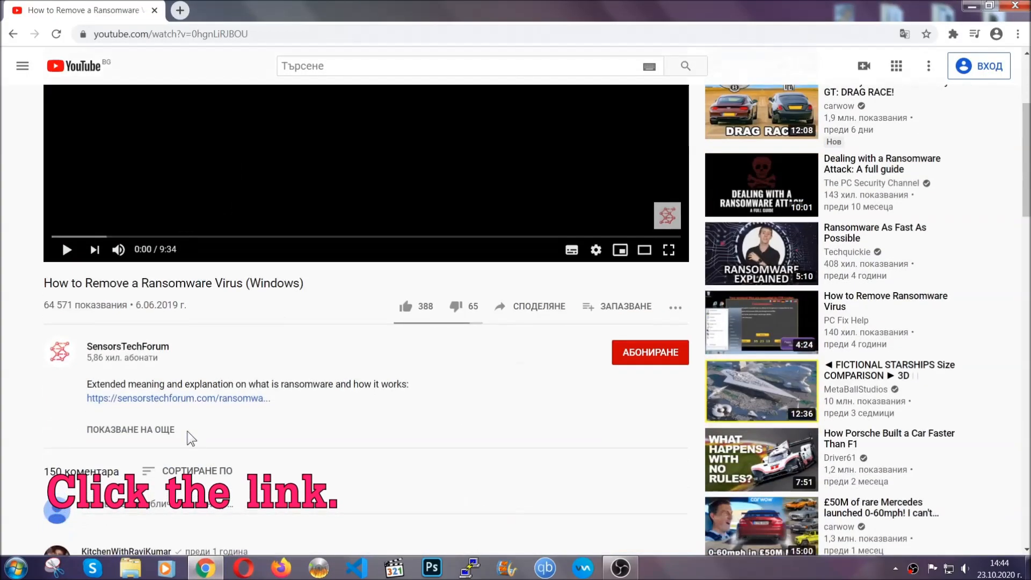
click(179, 398)
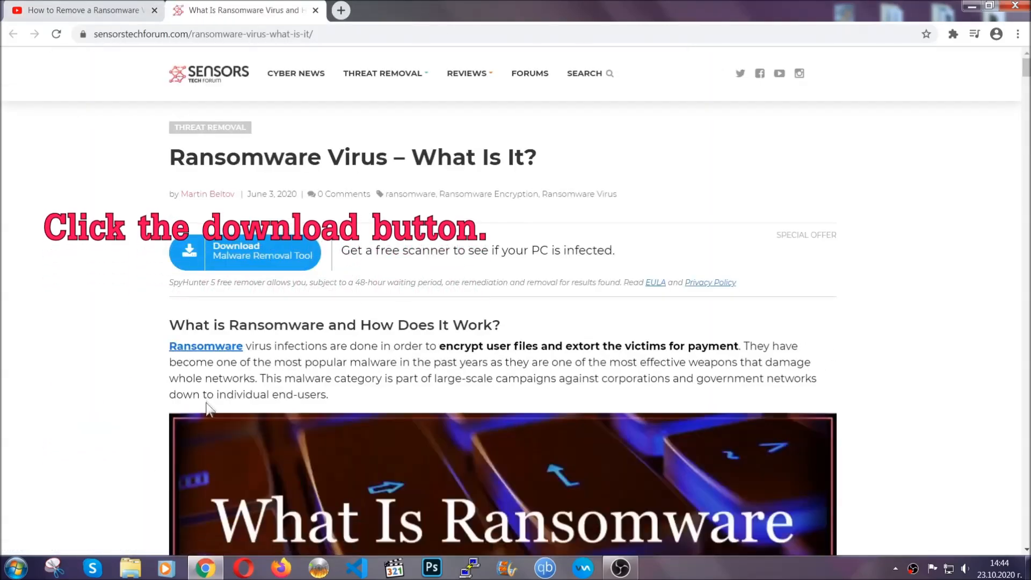
mouse_move(235, 256)
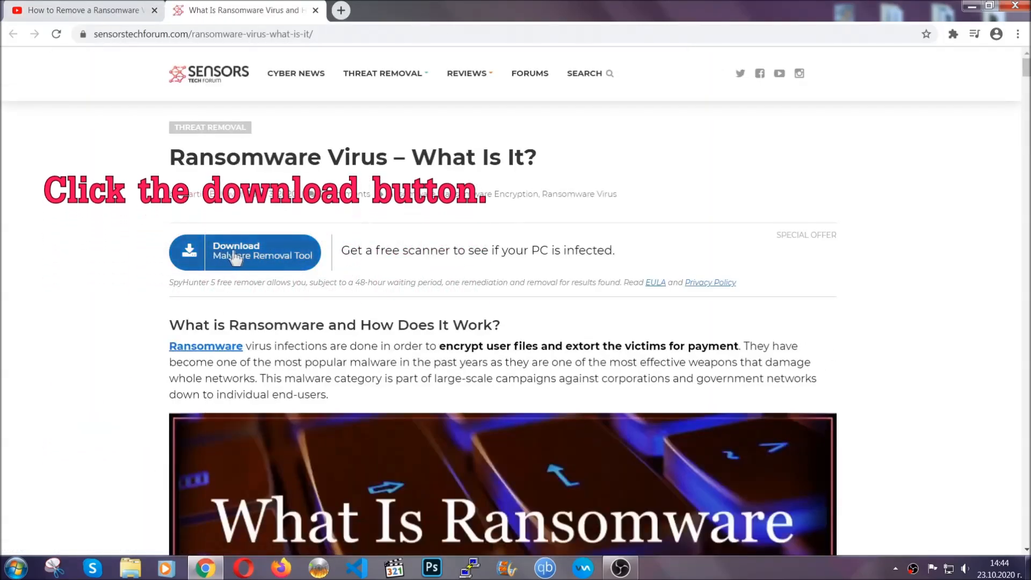
click(244, 252)
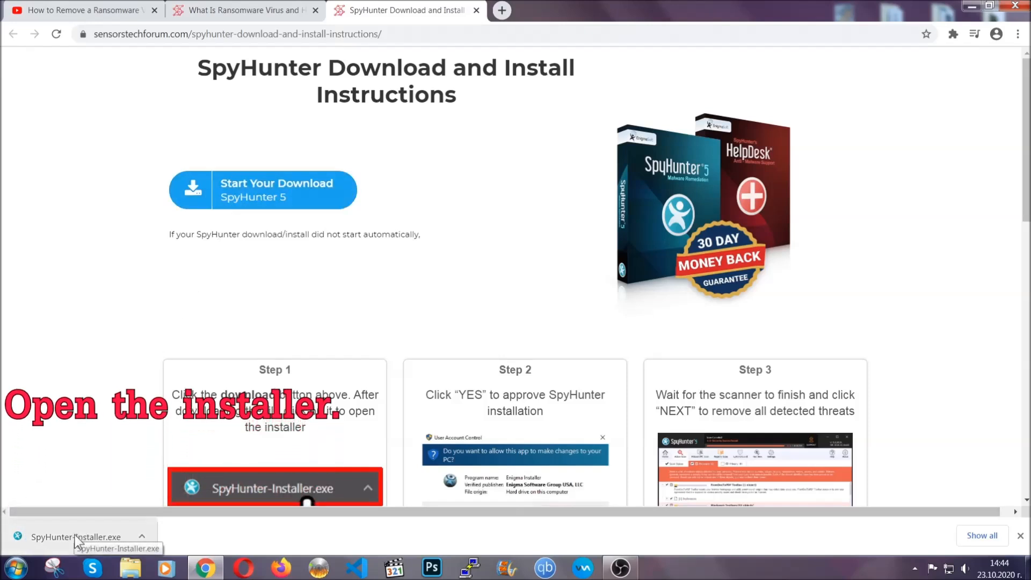
Step: Install SpyHunter 5 in English, accepting the EULA, and finish setup
click(62, 537)
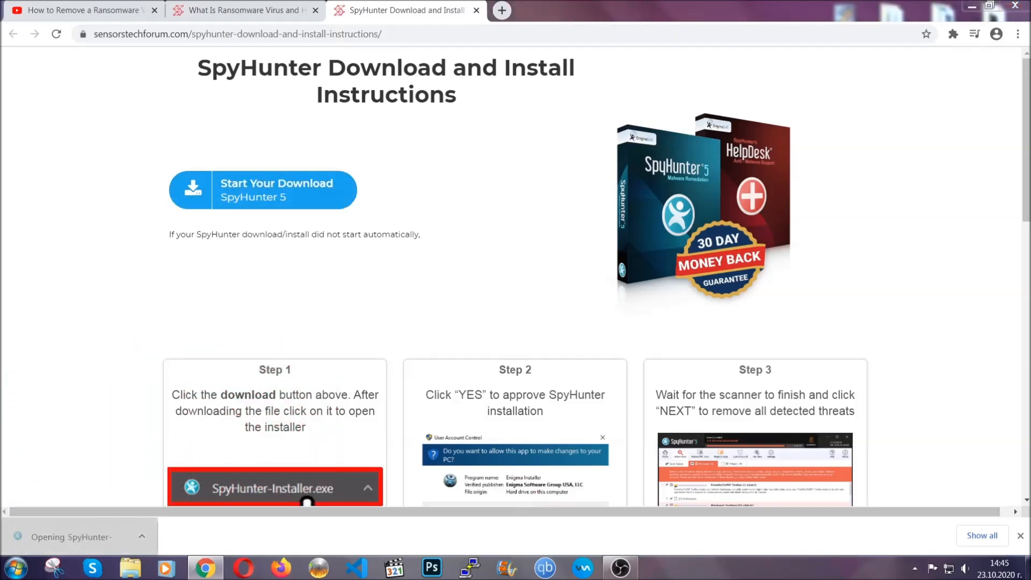
click(275, 488)
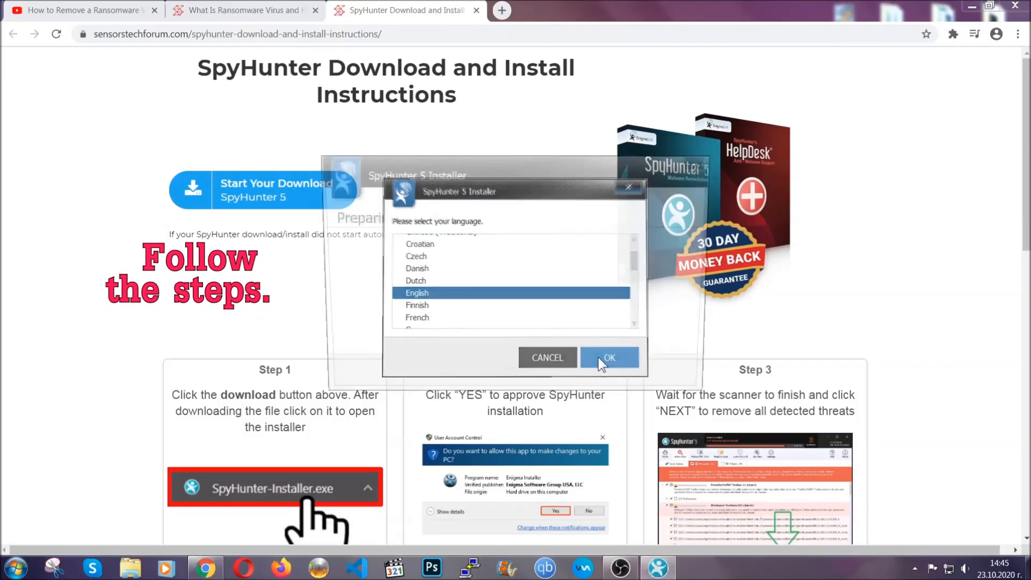
click(609, 358)
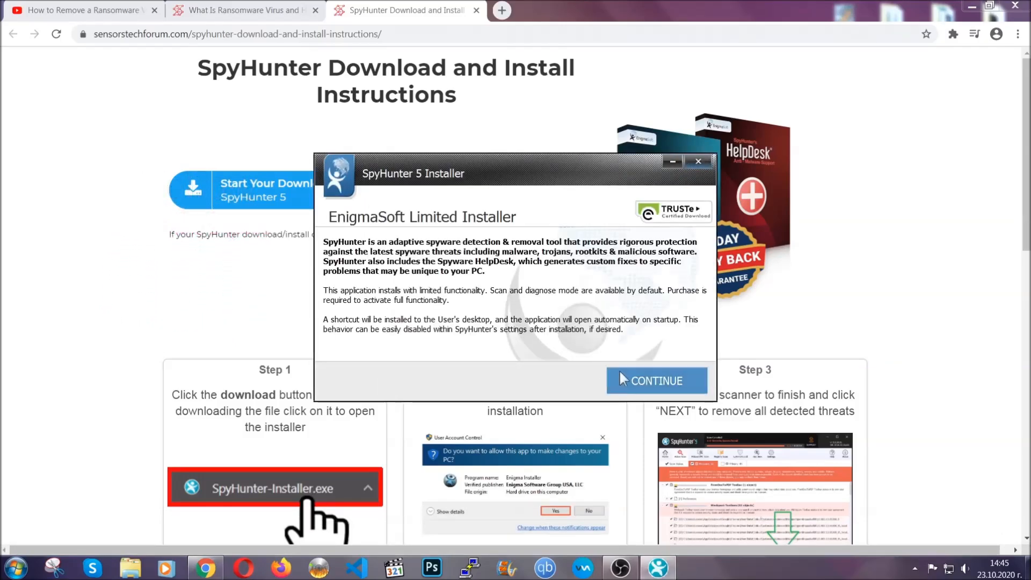
click(657, 381)
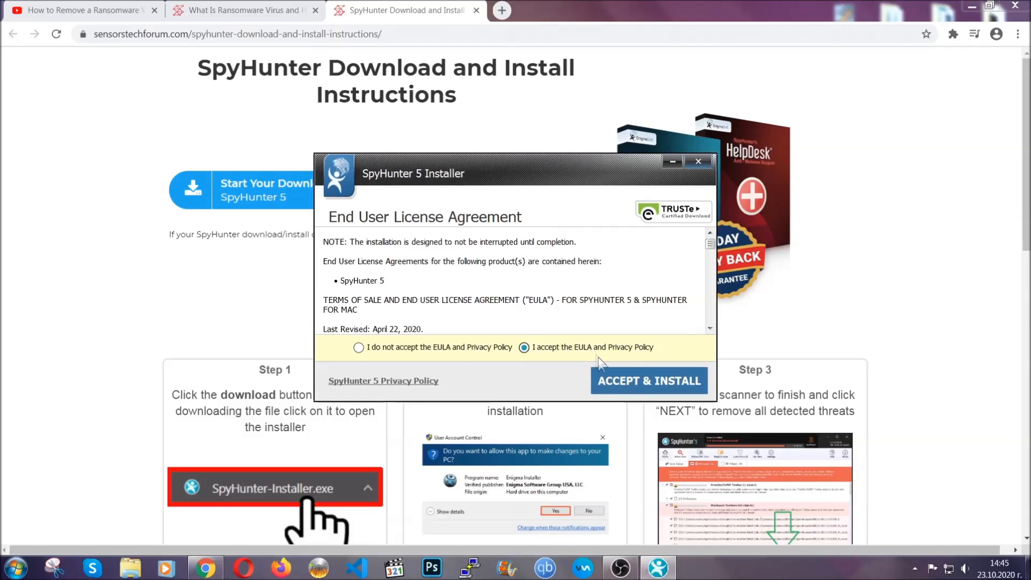
click(649, 380)
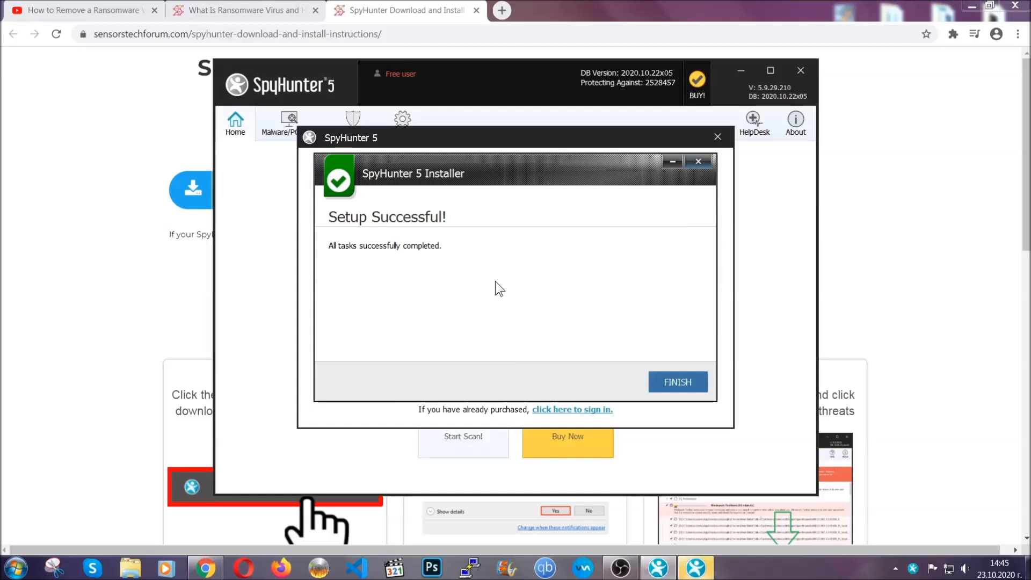
click(678, 382)
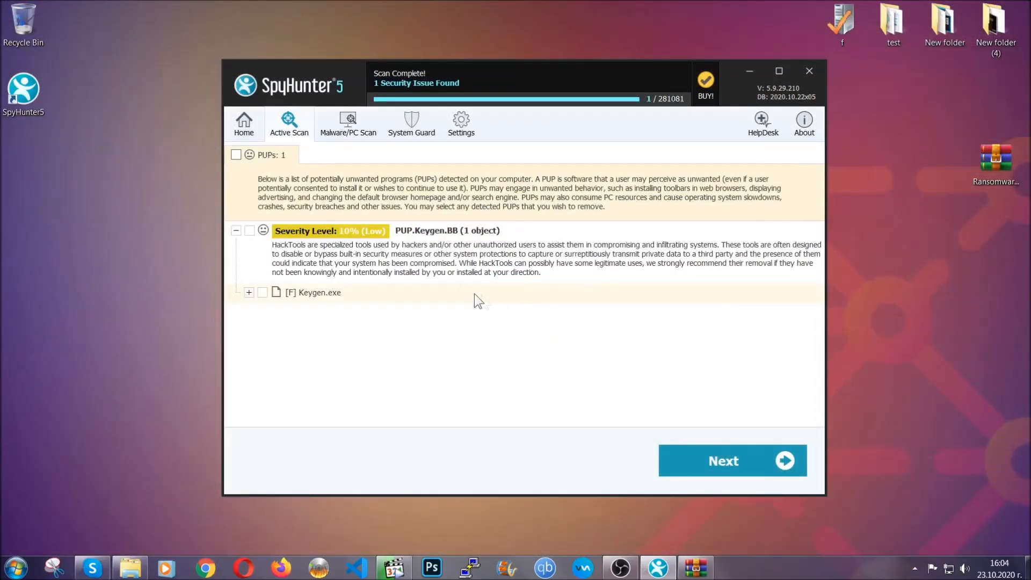
Step: Proceed past the detected PUP.Keygen.BB threat in SpyHunter's scan results
click(236, 155)
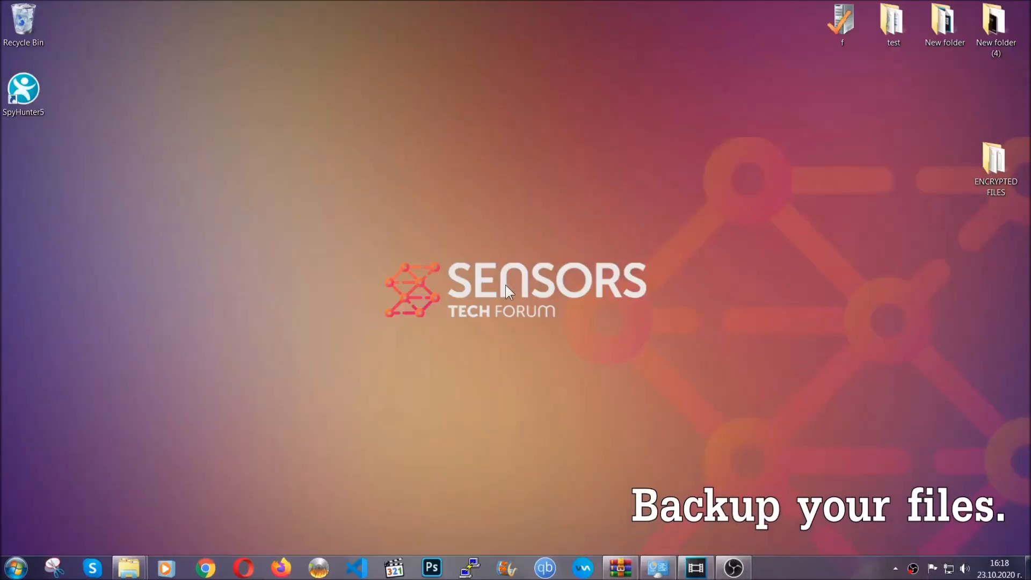
Step: Copy all six encrypted files from the ENCRYPTED FILES folder
click(995, 166)
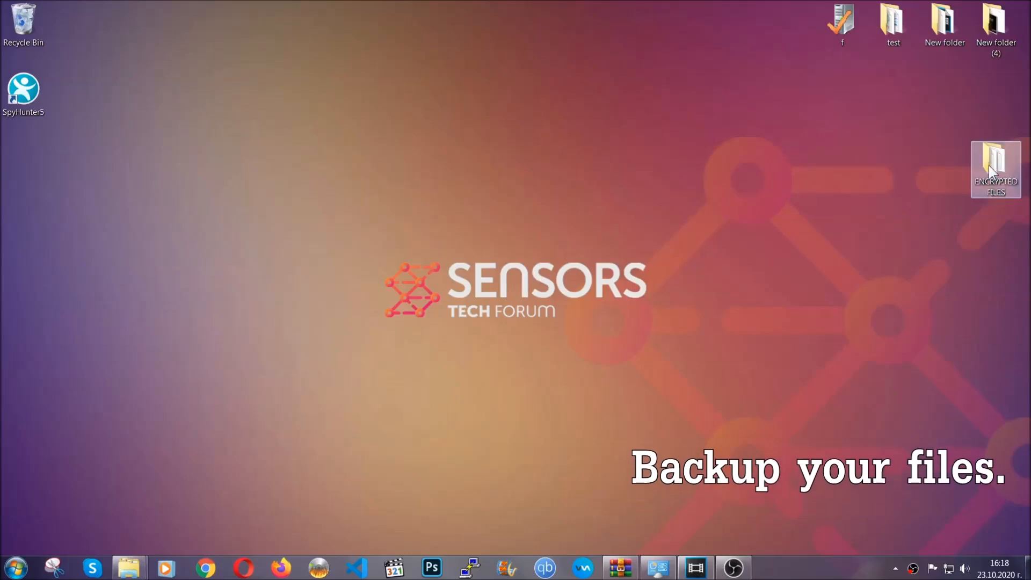
double_click(995, 161)
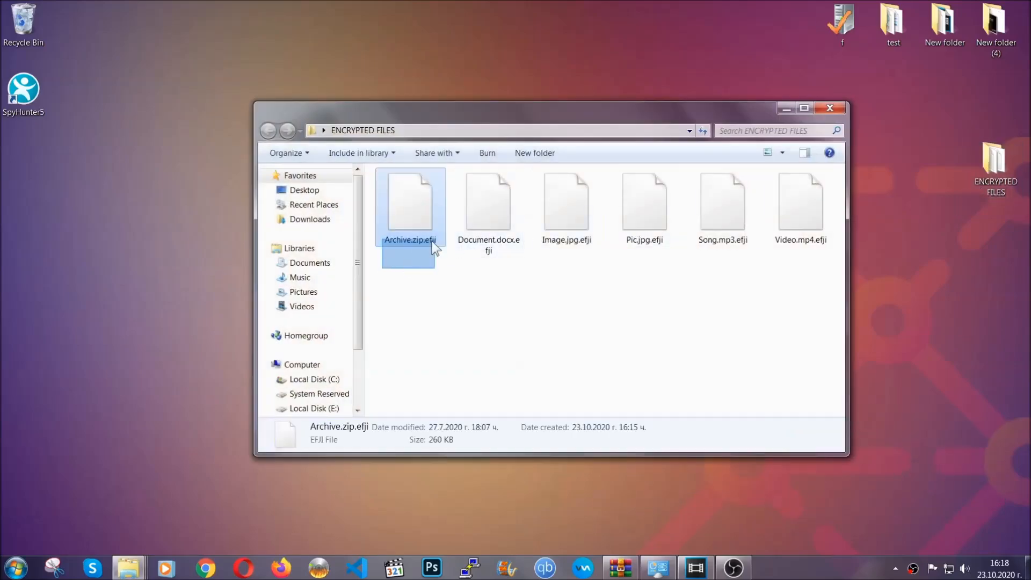
right_click(801, 200)
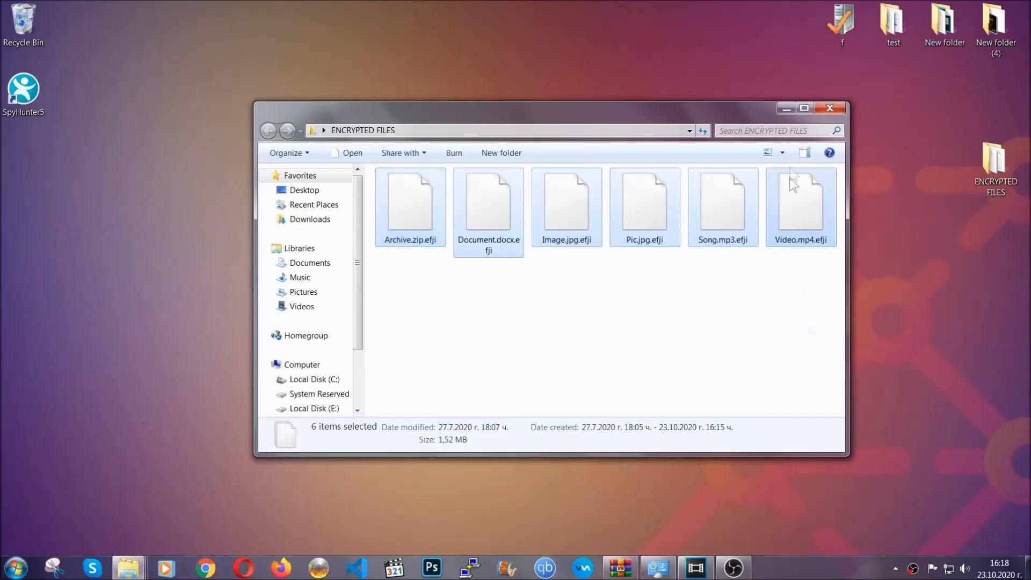
click(829, 108)
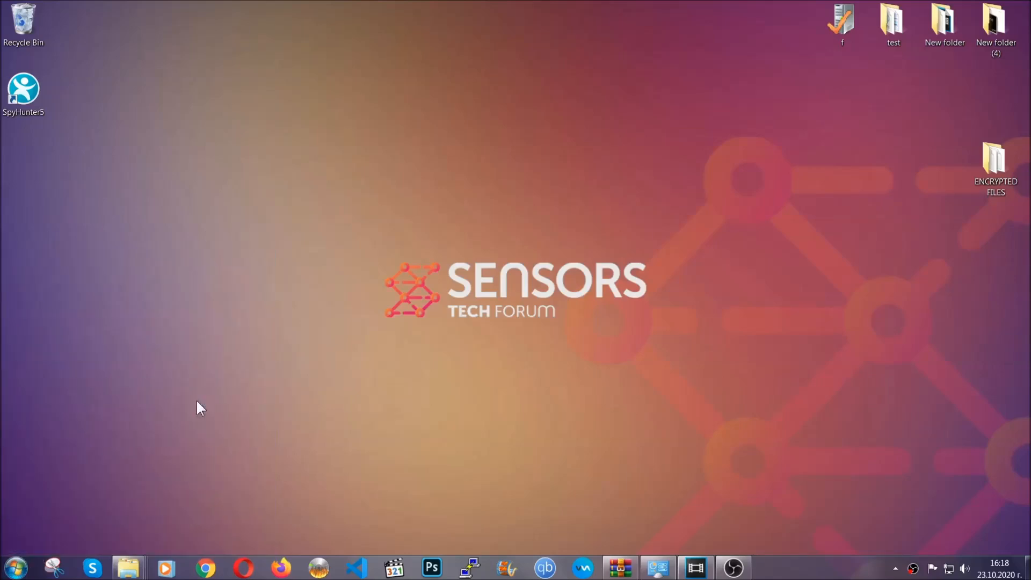
Step: Paste the encrypted files onto FLASH DRIVE (H:) and close the window
click(124, 566)
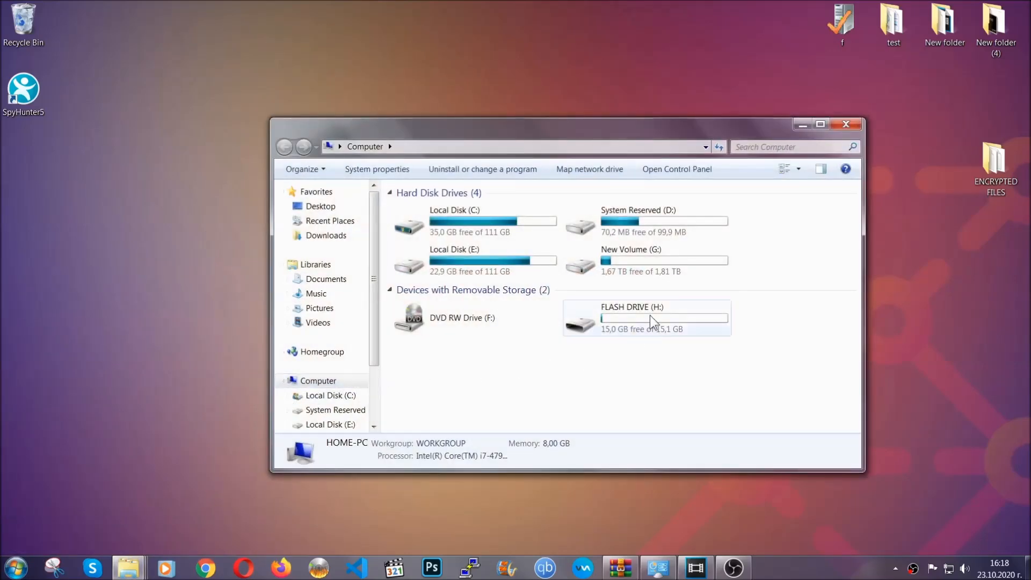
double_click(647, 317)
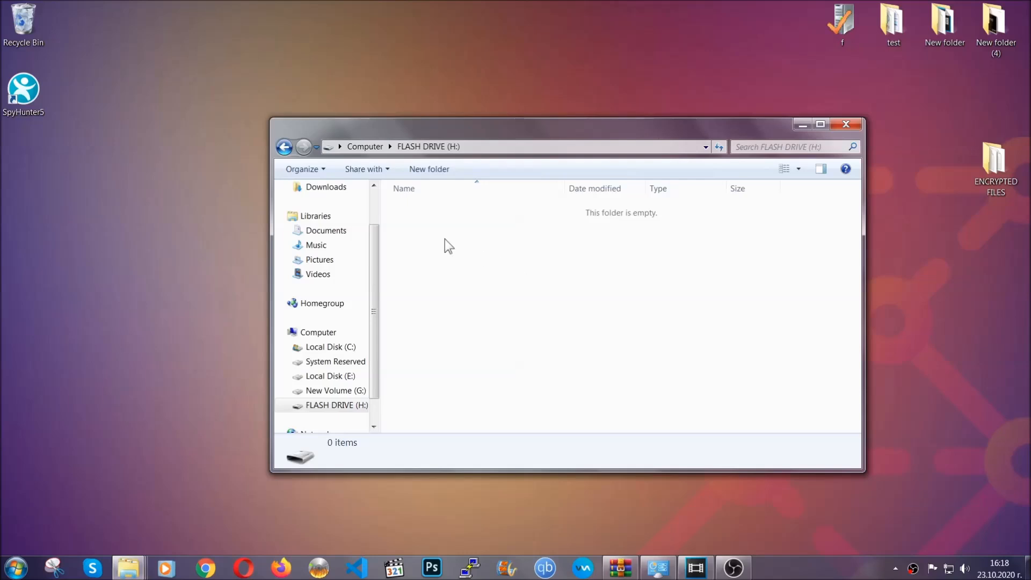
right_click(449, 244)
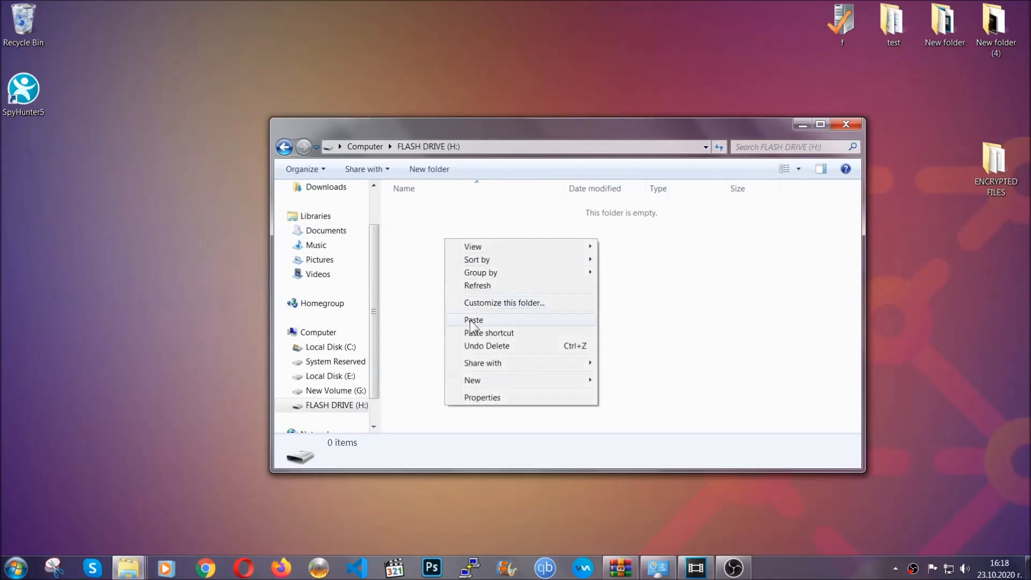
click(473, 320)
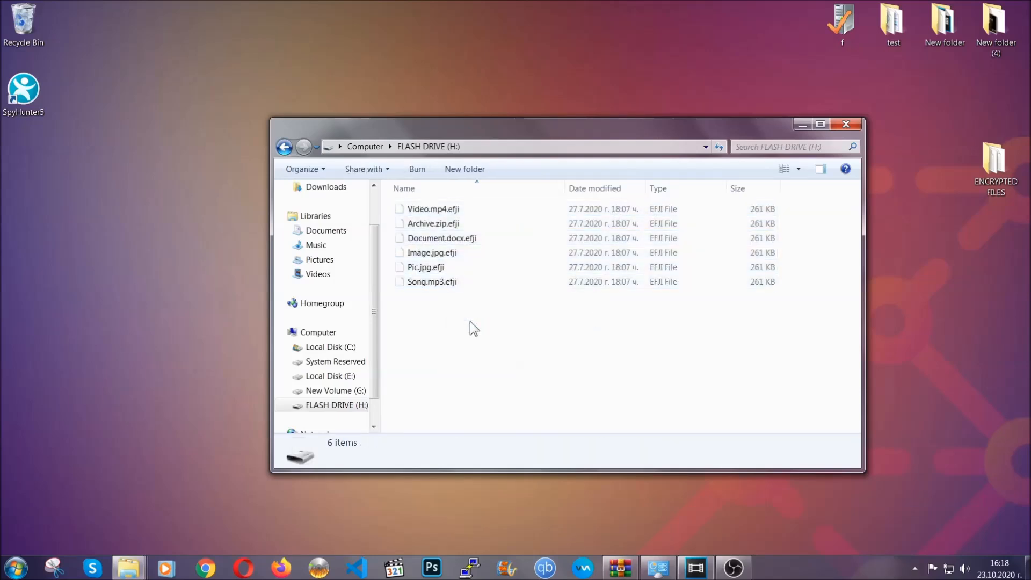
mouse_move(846, 124)
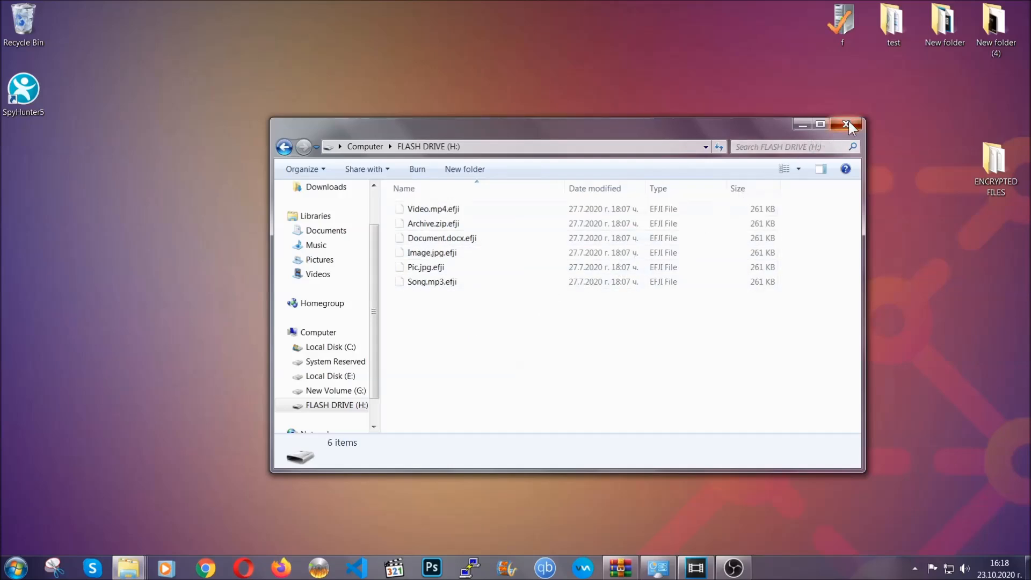
click(845, 124)
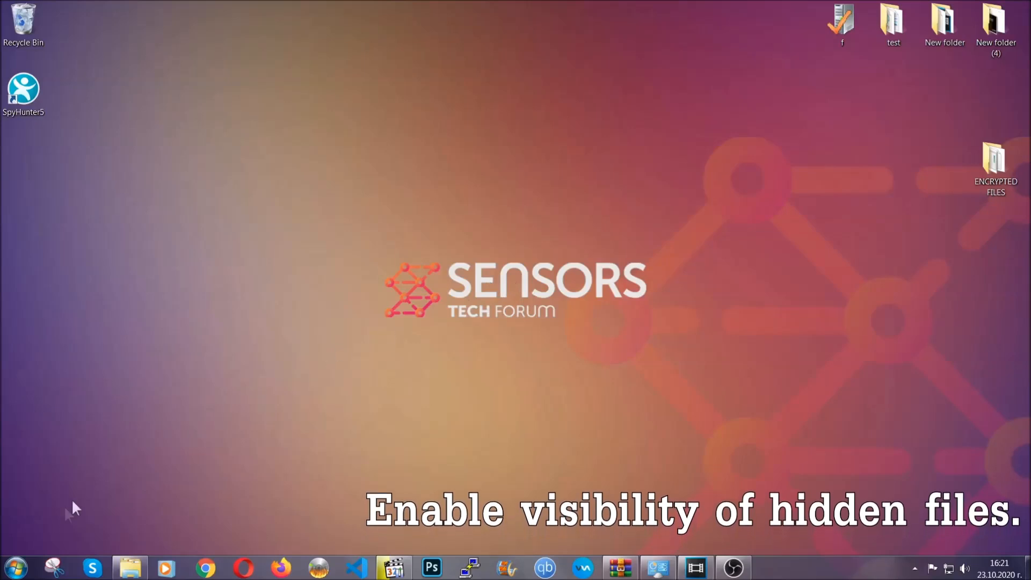
Step: Find 'show hidden files and folders' in Start search and enable 'Show hidden files, folders, and drives'
click(13, 564)
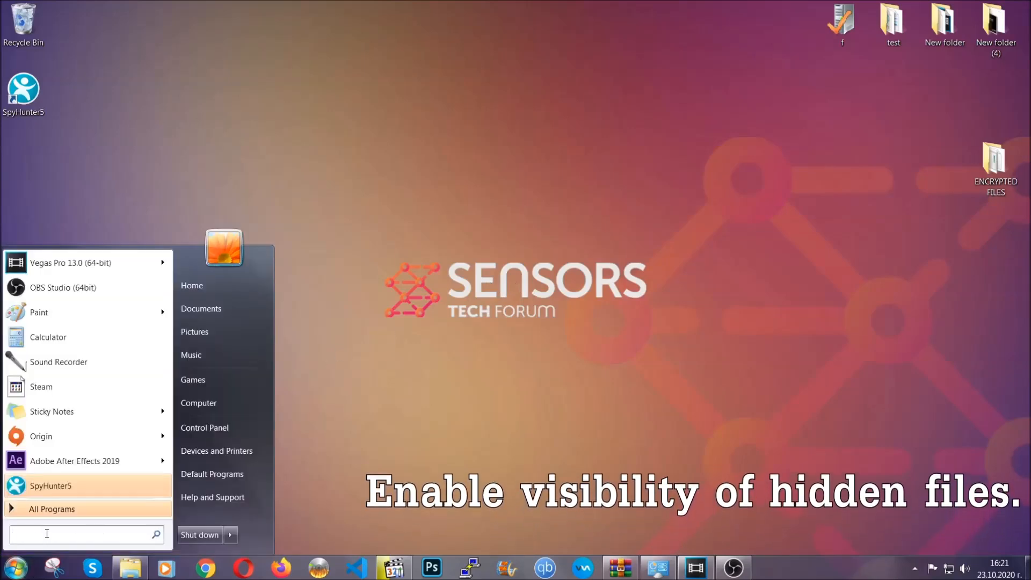
text(s)
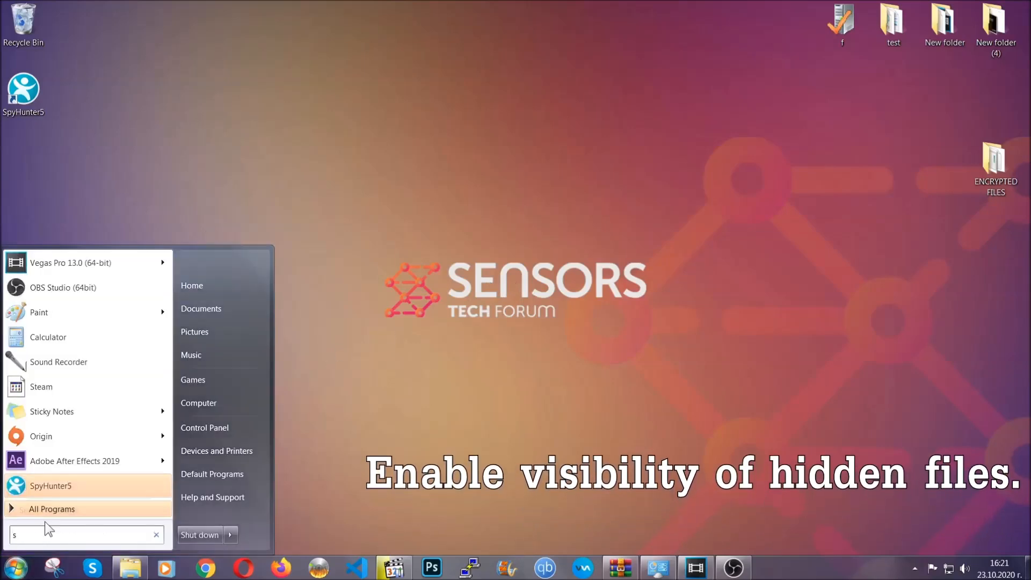
text(how hidden files and folders)
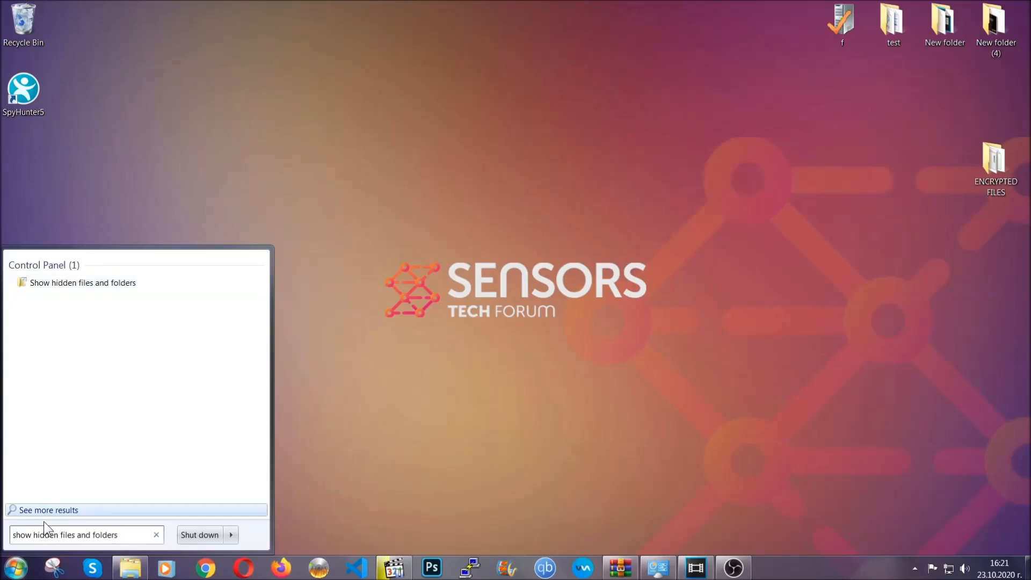
mouse_move(120, 289)
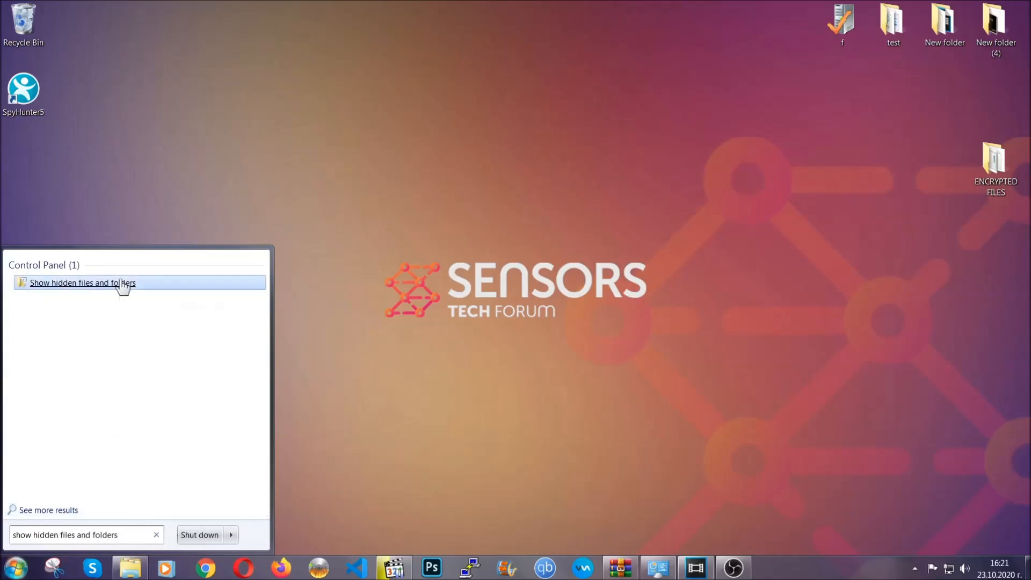
click(83, 283)
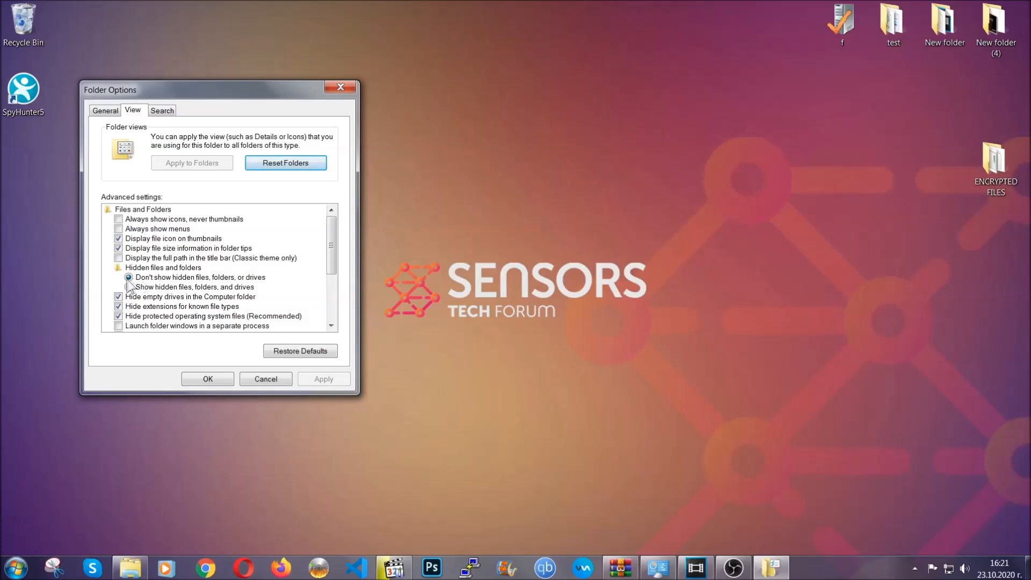
click(128, 287)
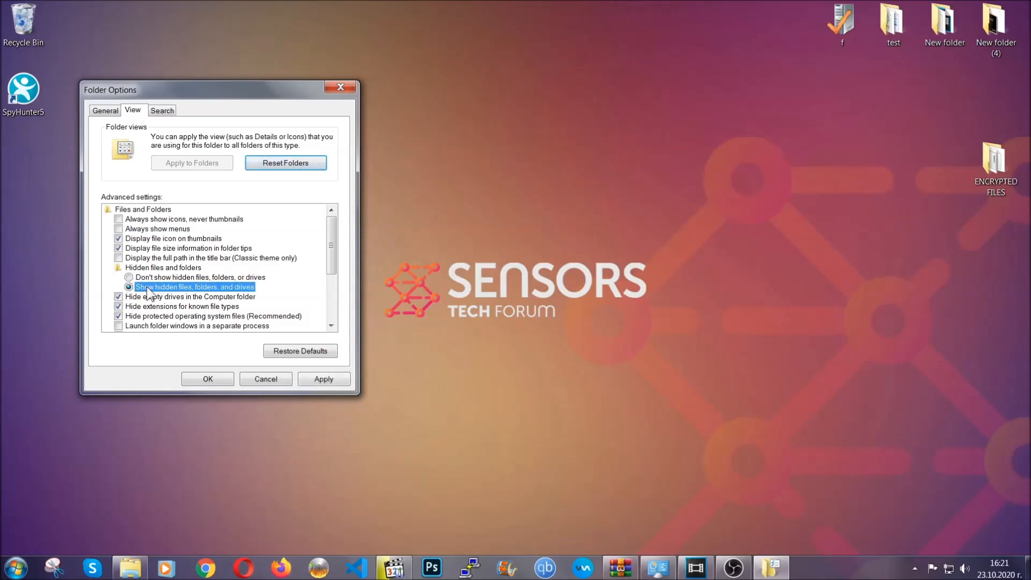
click(324, 379)
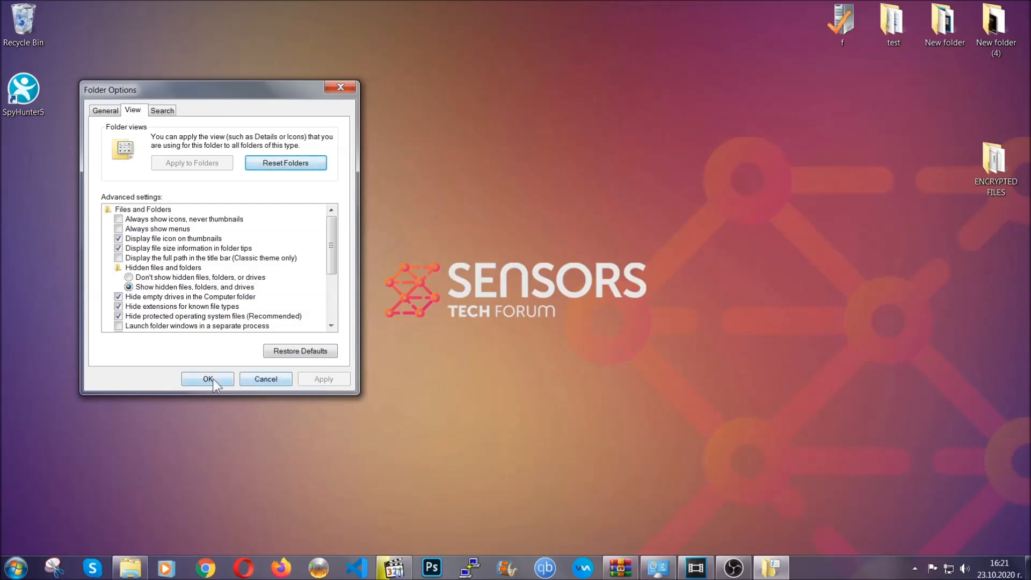
click(207, 378)
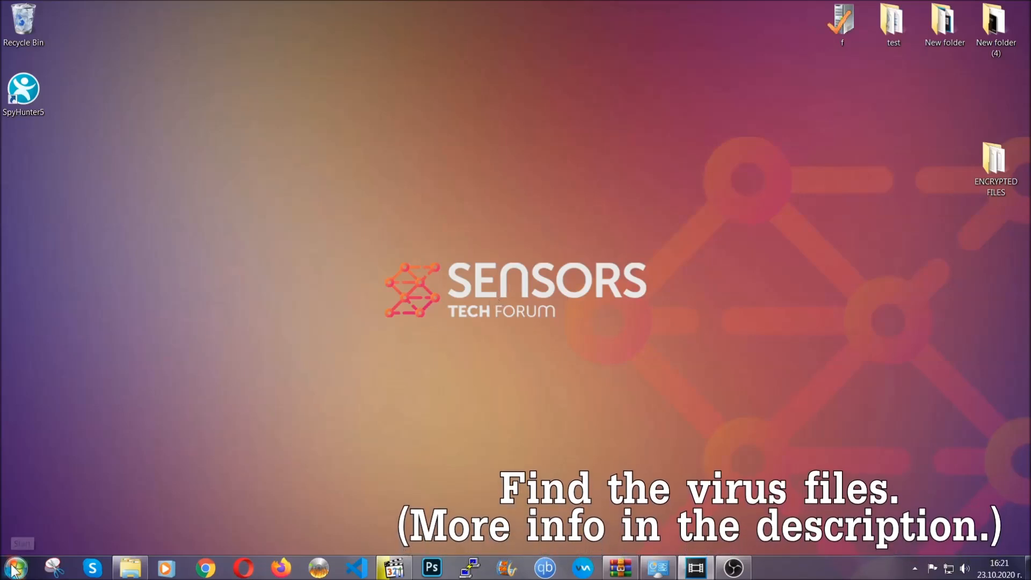
Step: Search Computer for 'fileextension:exe Example Virus Name'
click(11, 565)
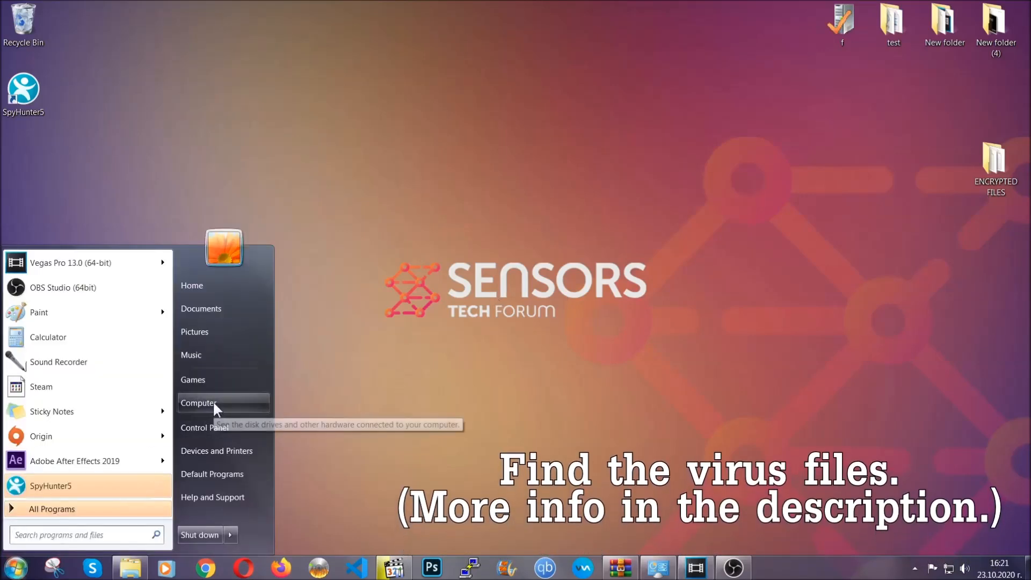
click(198, 402)
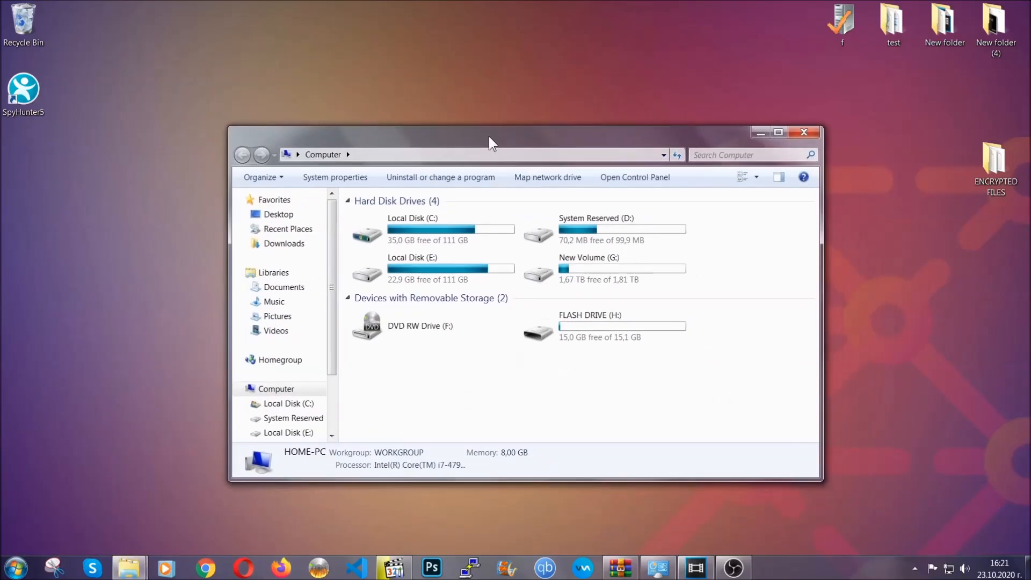
click(747, 155)
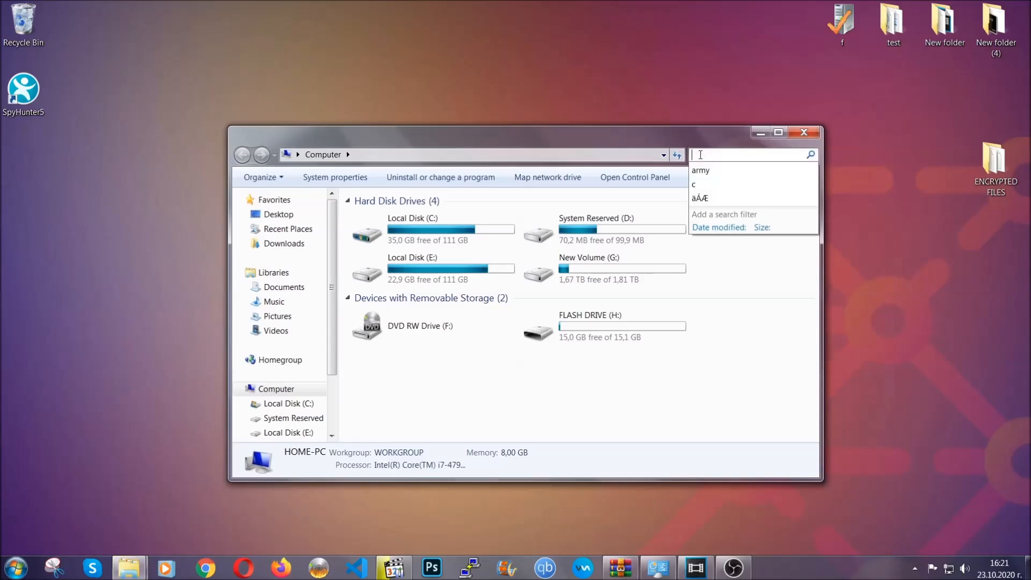
text(fileextension:exe E)
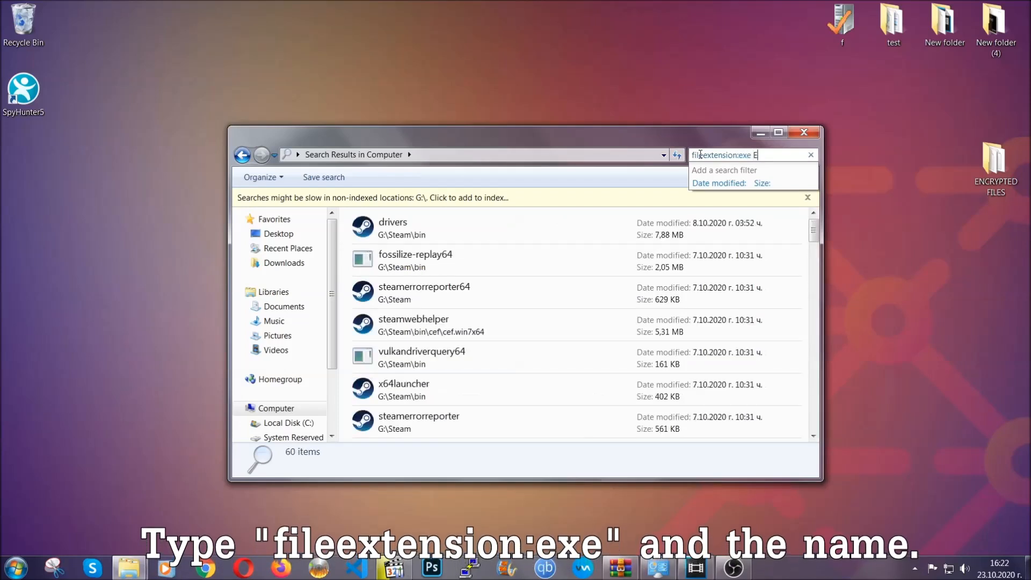
text(xample Virus Name)
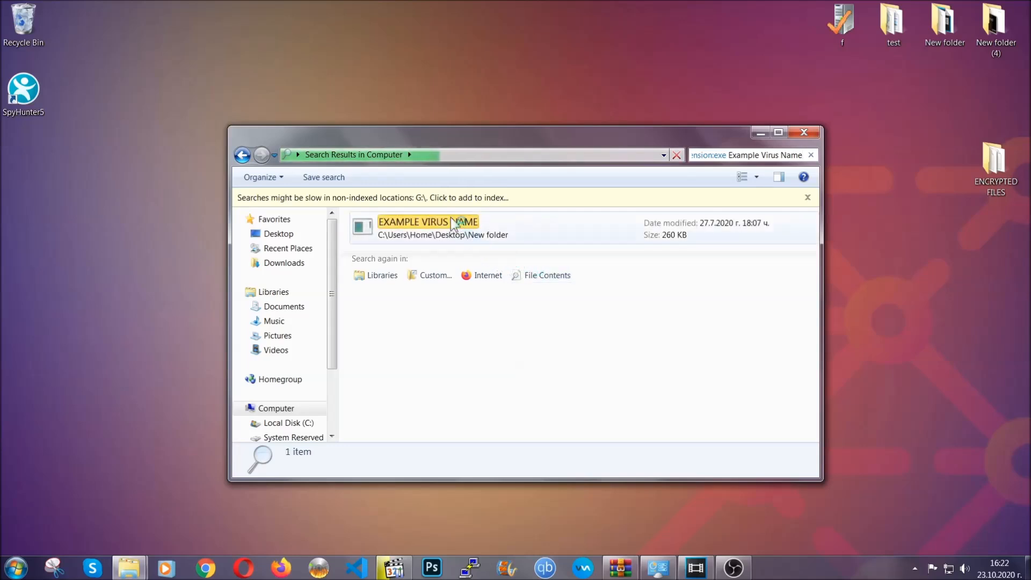
Step: Delete the EXAMPLE VIRUS NAME file to the Recycle Bin and close Explorer
click(457, 229)
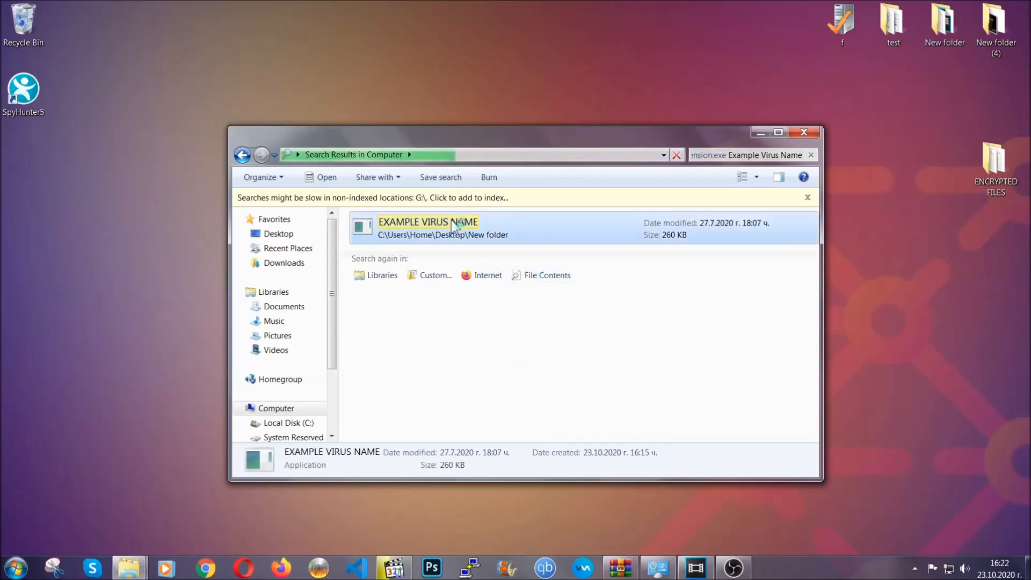
right_click(456, 224)
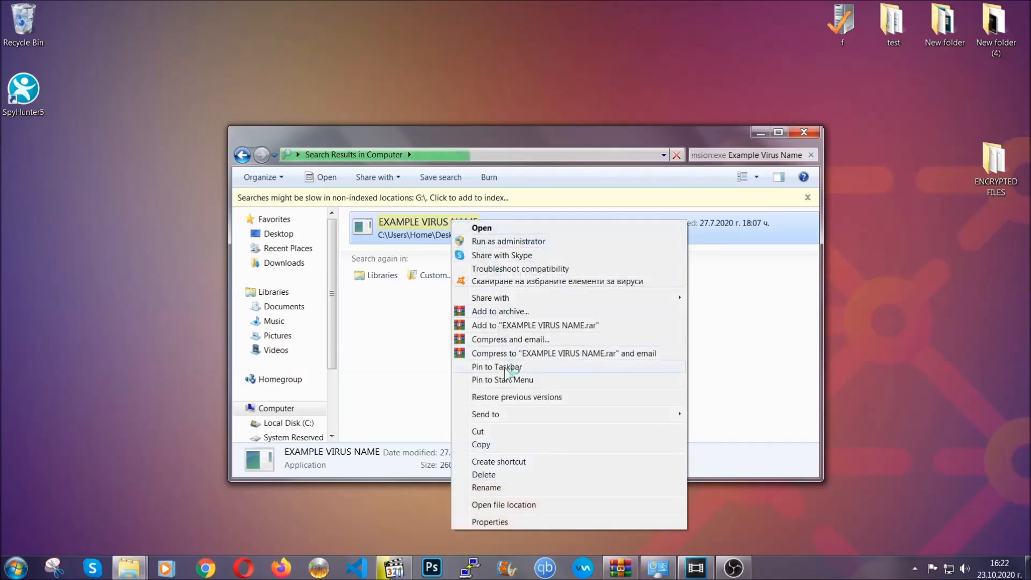
click(483, 474)
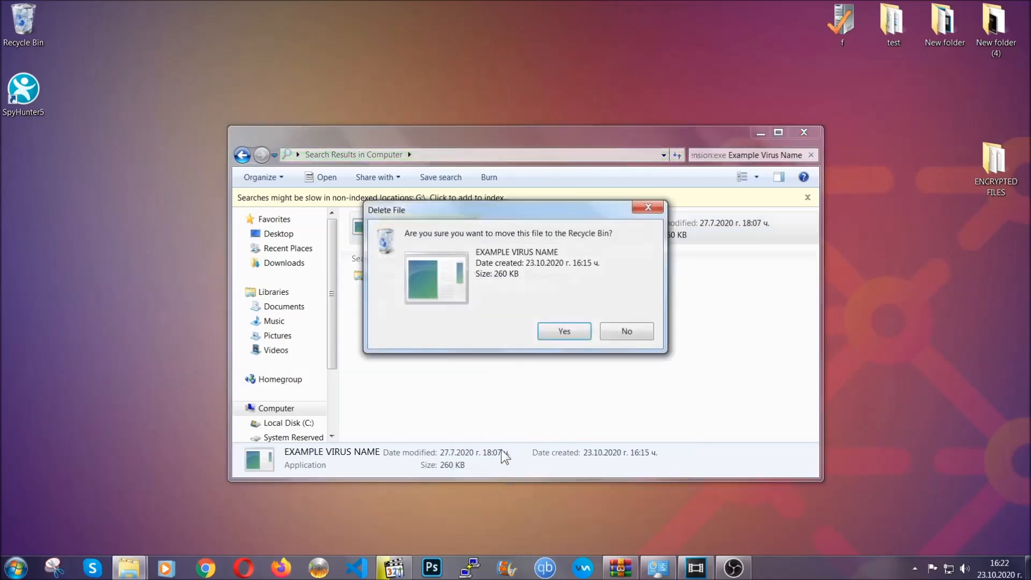
click(564, 330)
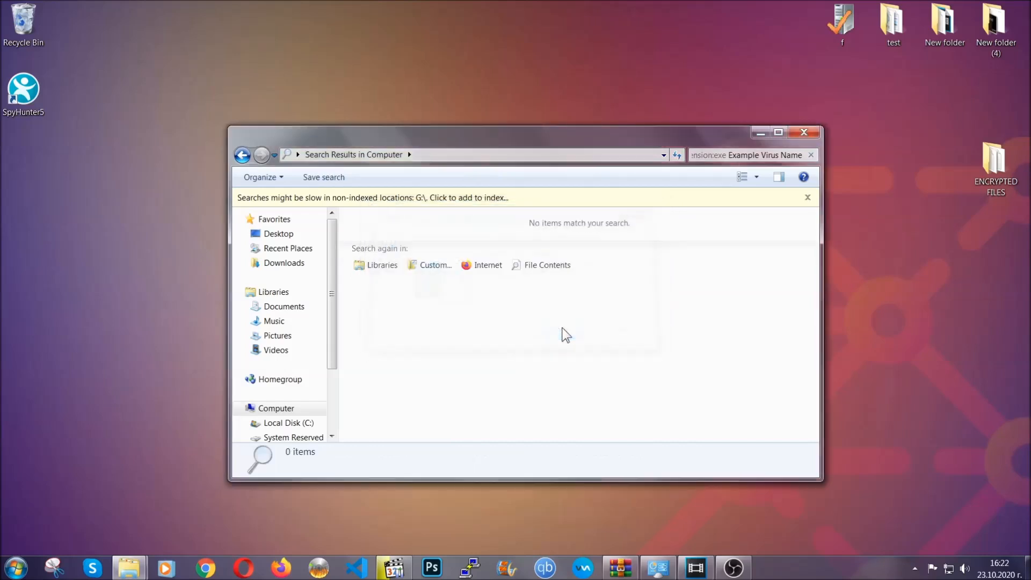
mouse_move(770, 171)
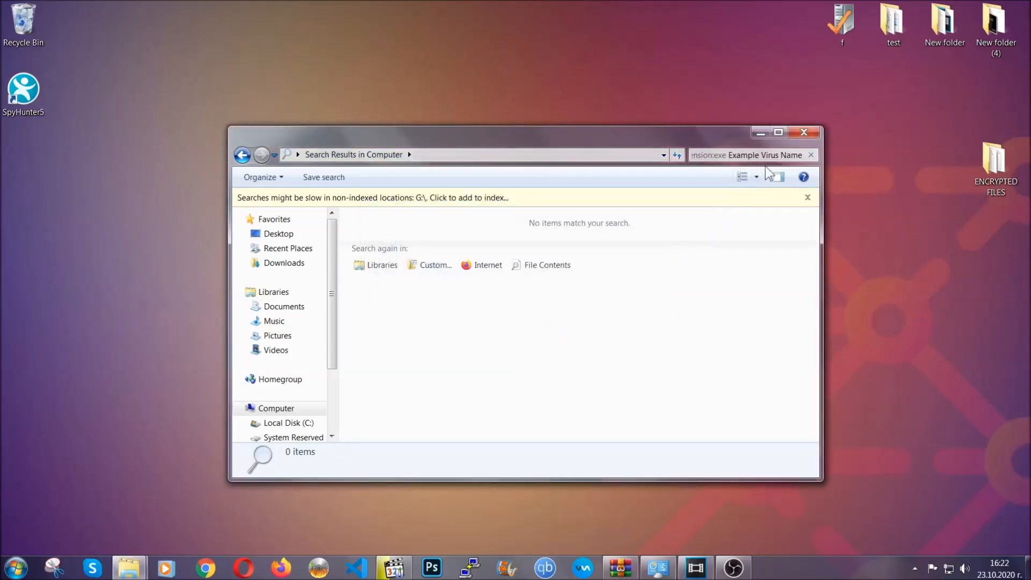
click(804, 132)
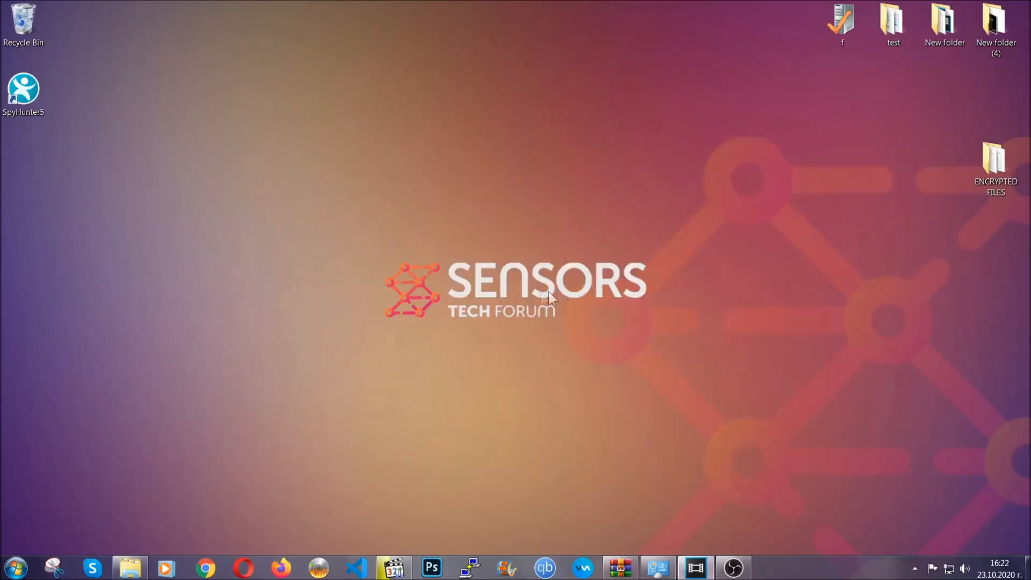
Step: Launch REGEDIT from the Win+R Run box
key(Win+R)
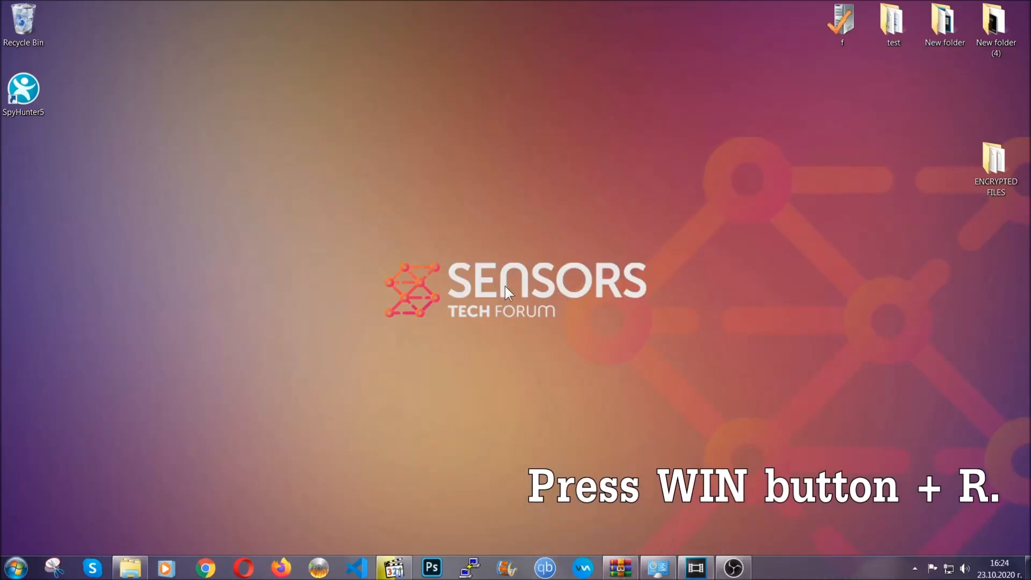
key(Win+r)
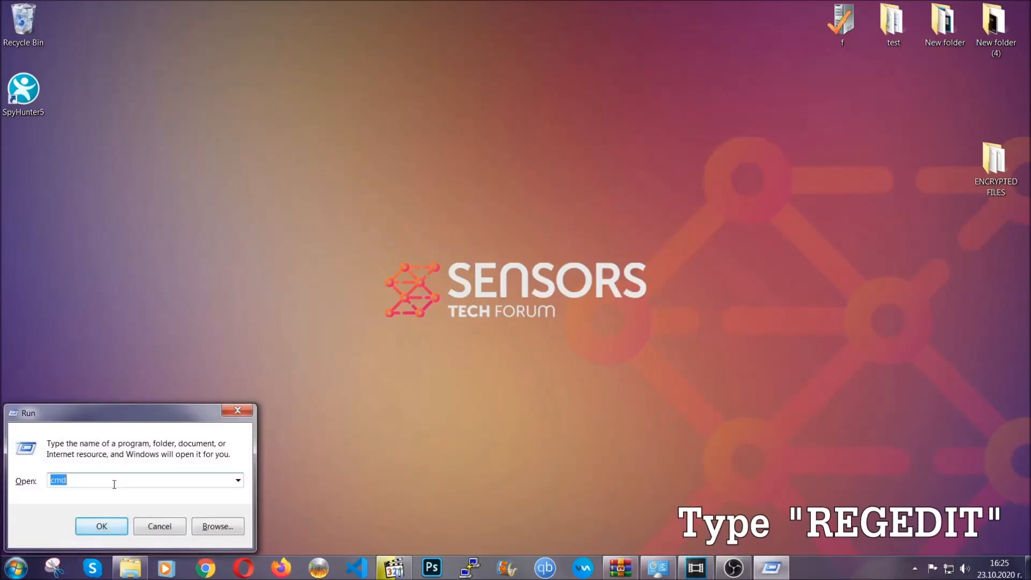
text(REGEDIT)
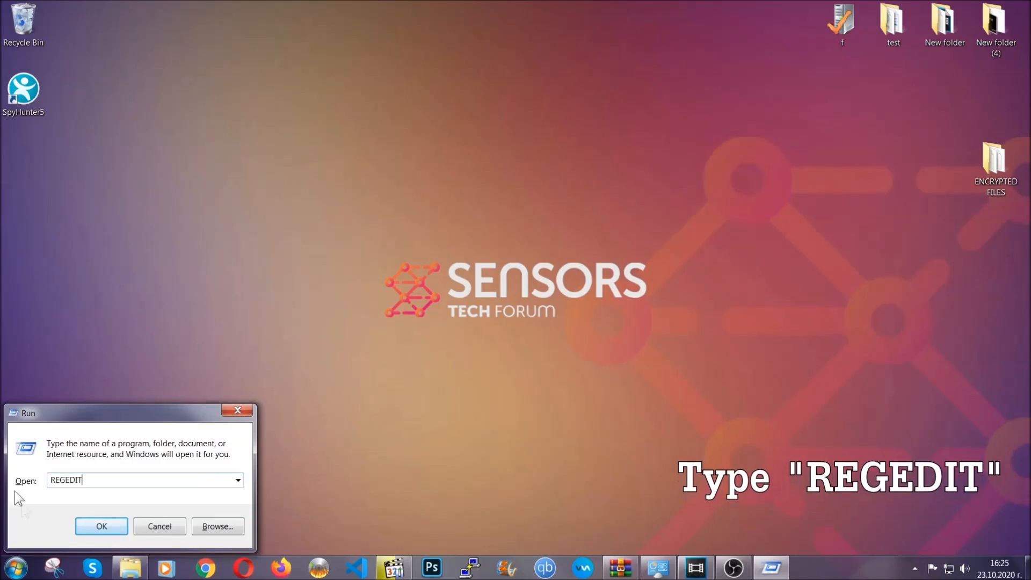
click(101, 526)
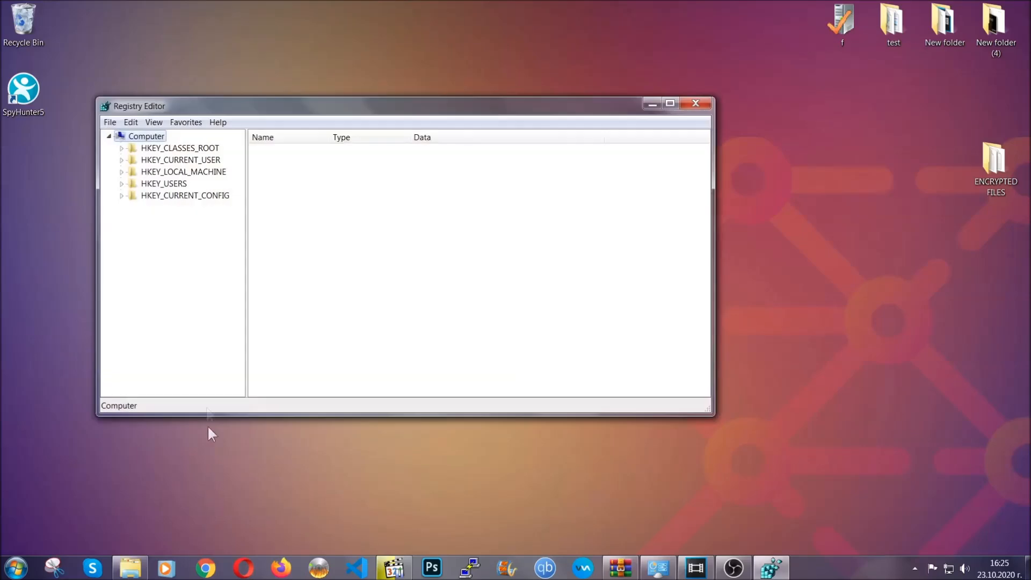
Step: Export the entire registry through File > Export as BACKUP.reg
click(110, 122)
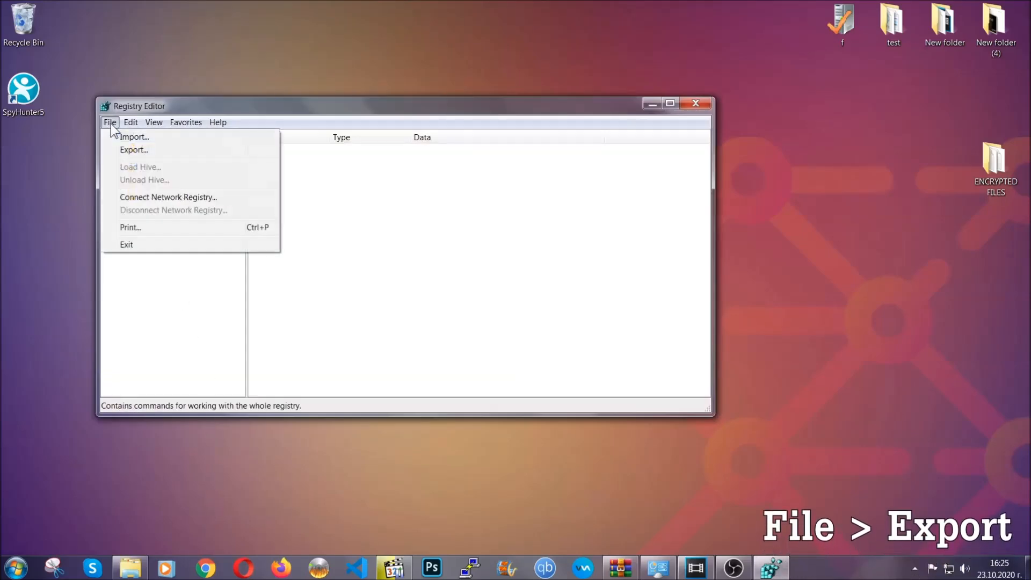
click(110, 122)
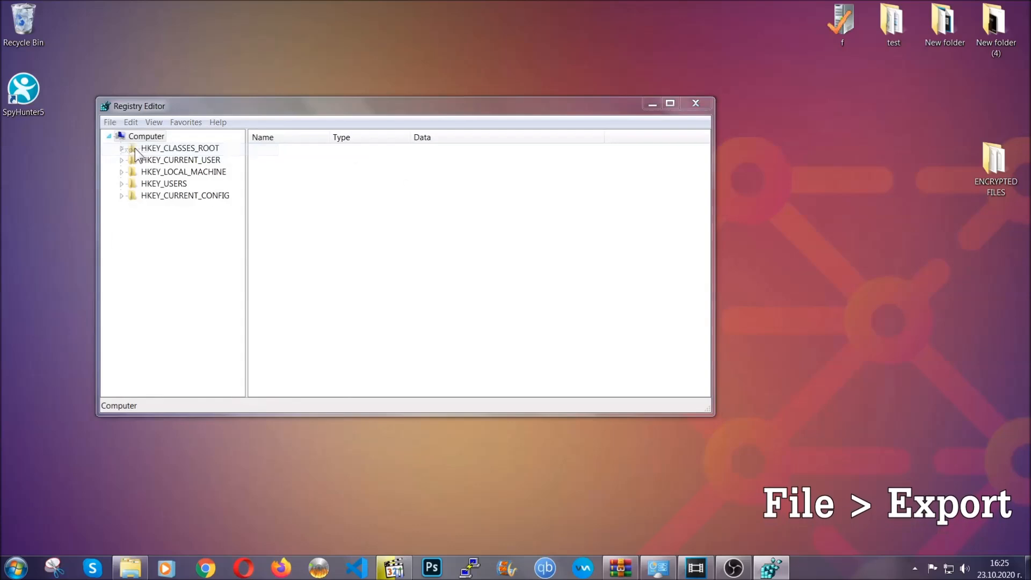
click(110, 122)
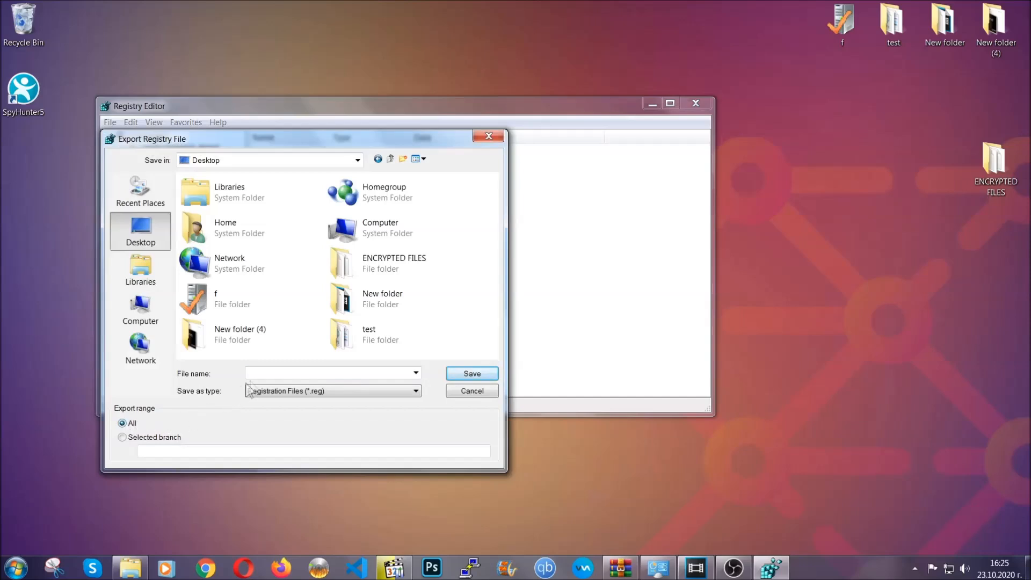
text(BACKUP)
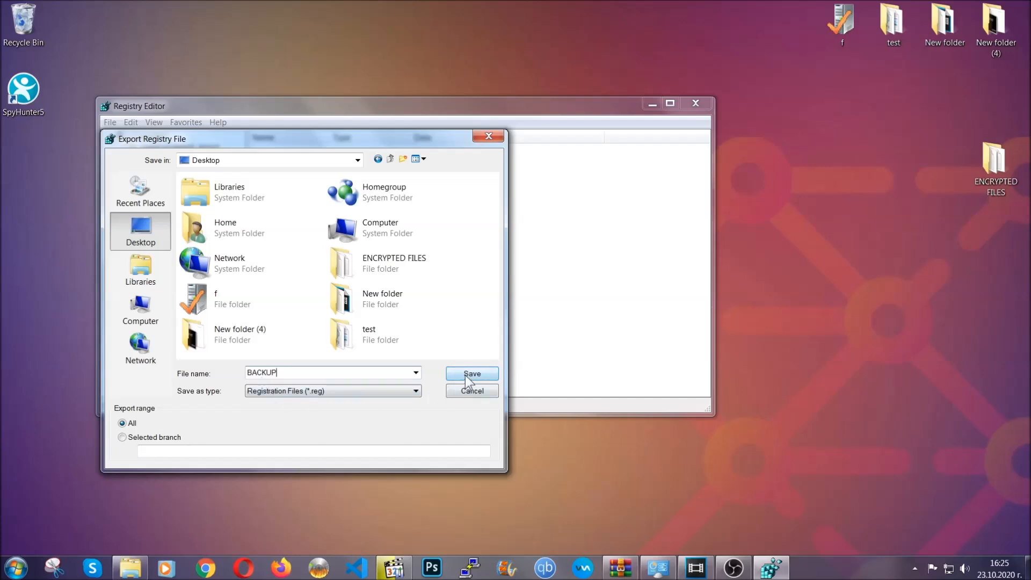
click(472, 373)
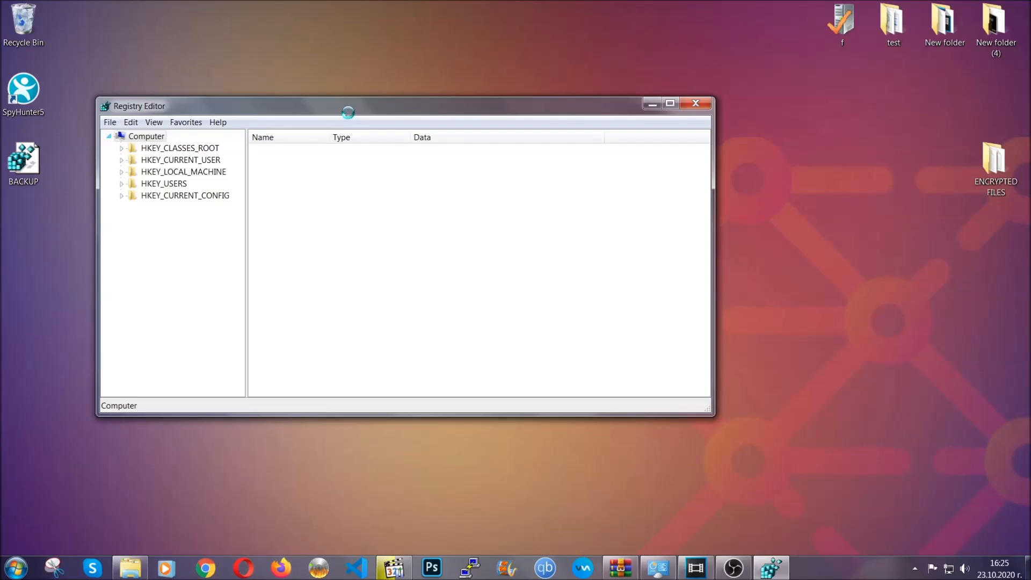
drag(347, 105, 485, 129)
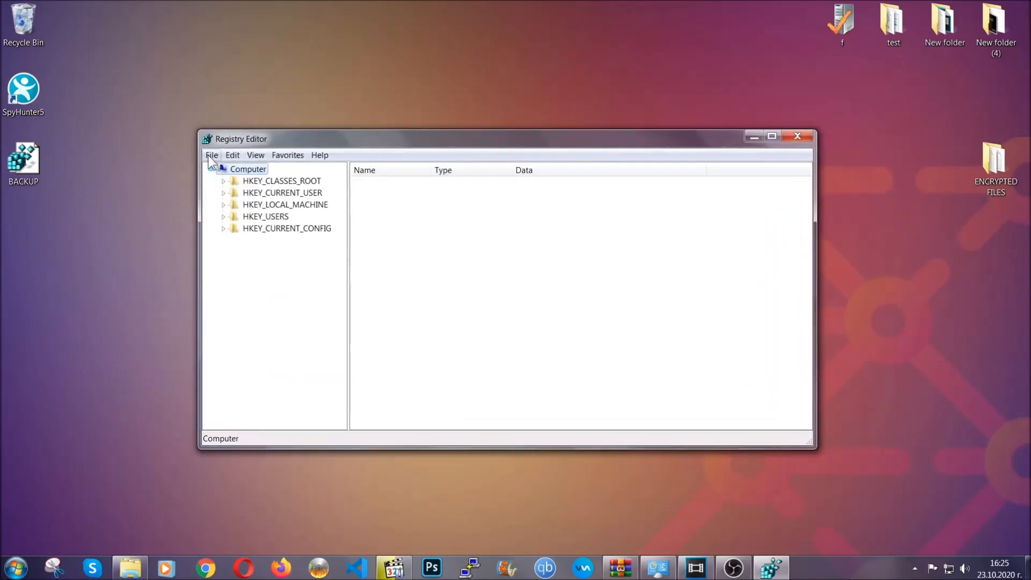
Step: Search HKEY_CURRENT_USER for the RunOnce key using Ctrl+F
click(212, 155)
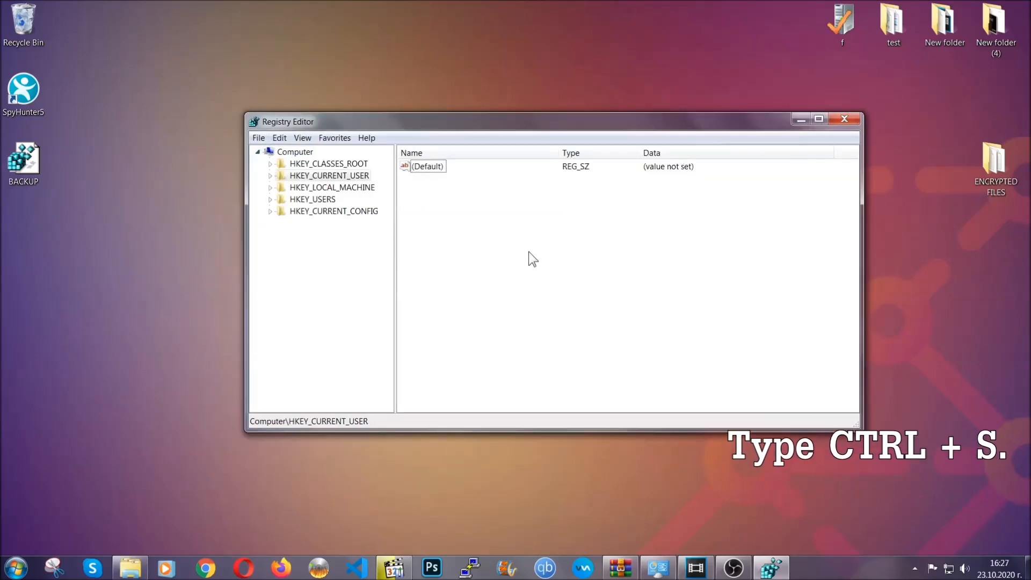
key(ctrl+f)
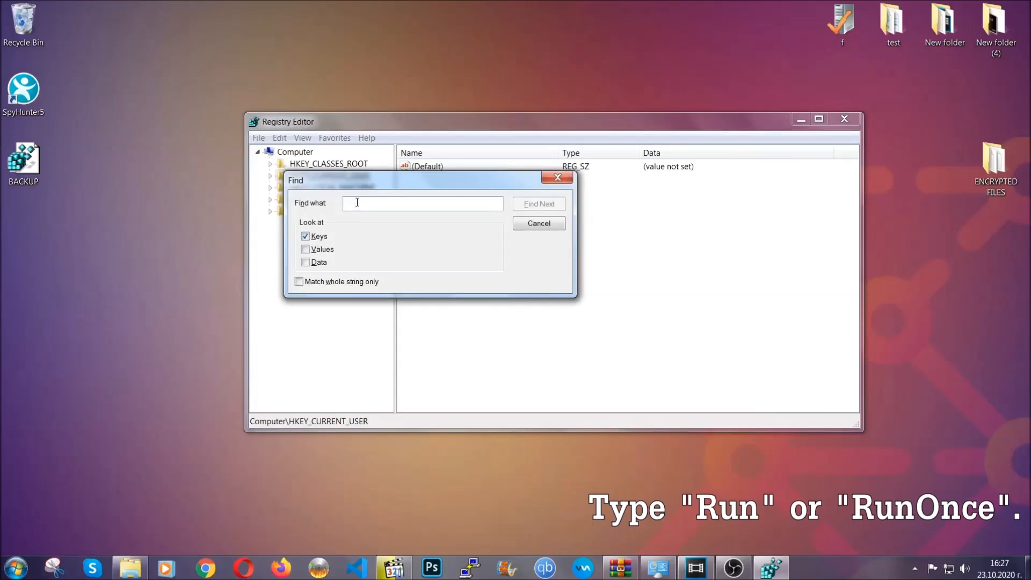
text(RunOnce)
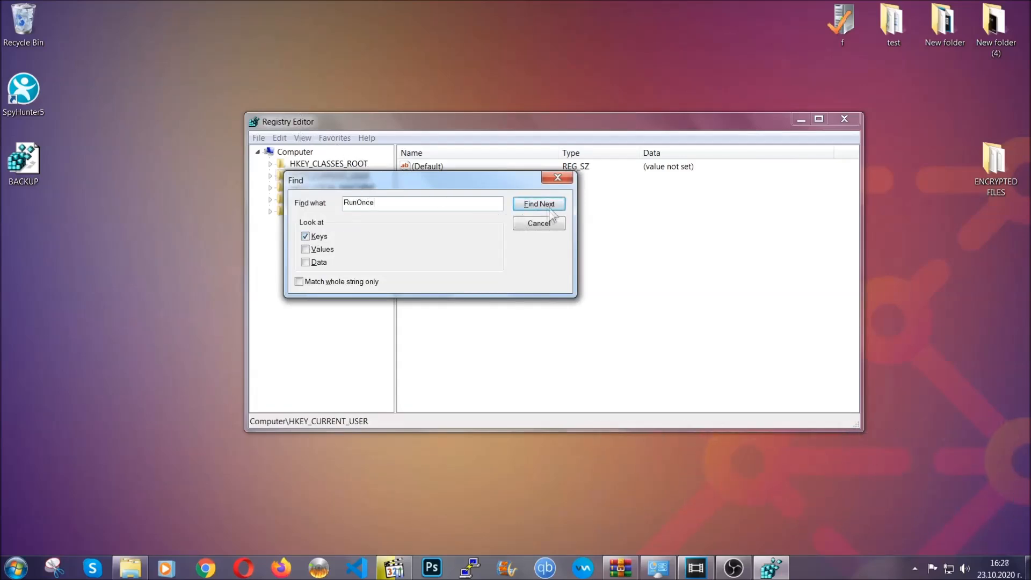
click(539, 204)
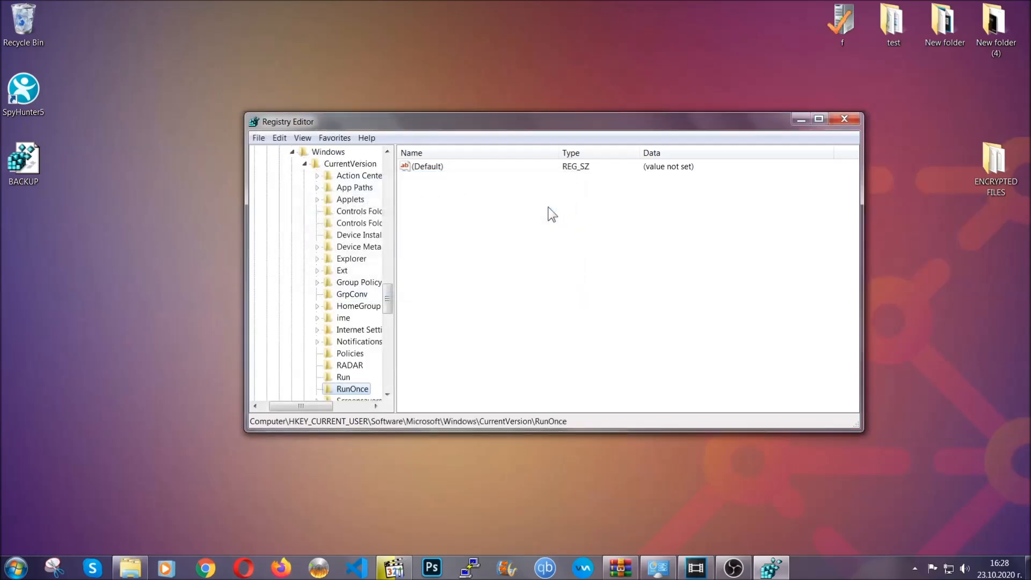
Step: Delete the THE VIRUS startup entry from the Run key, then exit Registry Editor
scroll(down, 3)
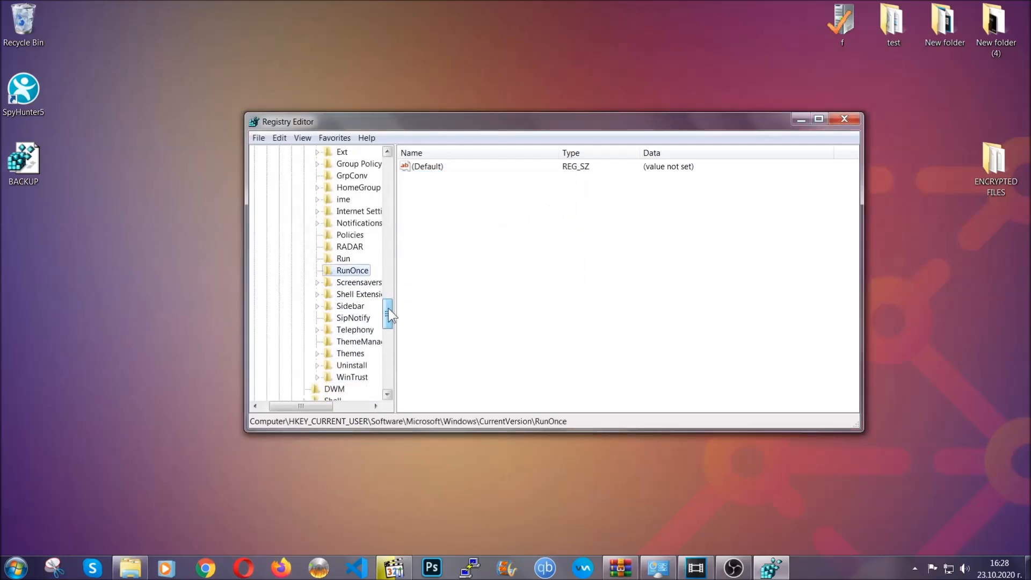
click(343, 258)
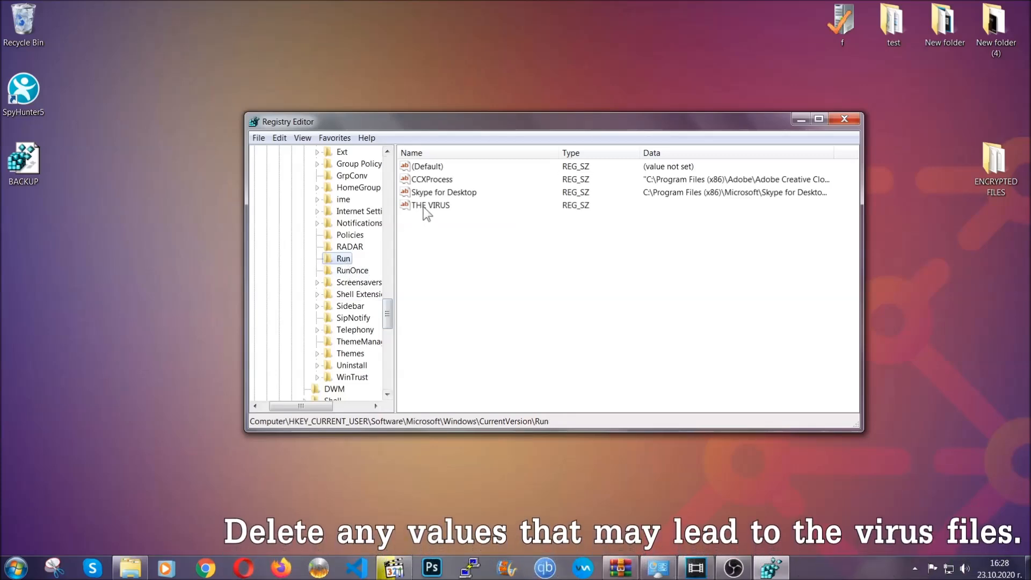
right_click(430, 205)
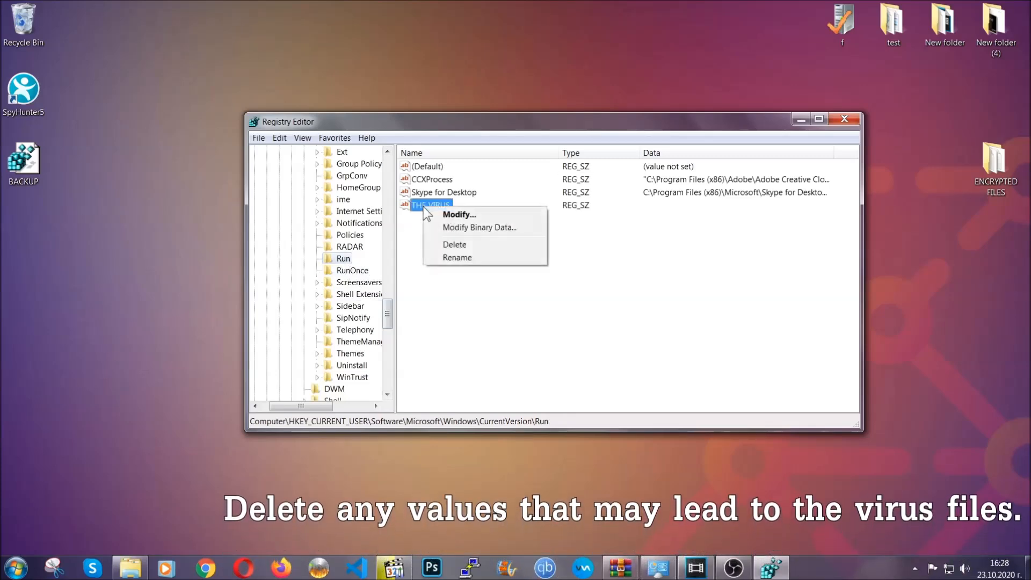
click(454, 245)
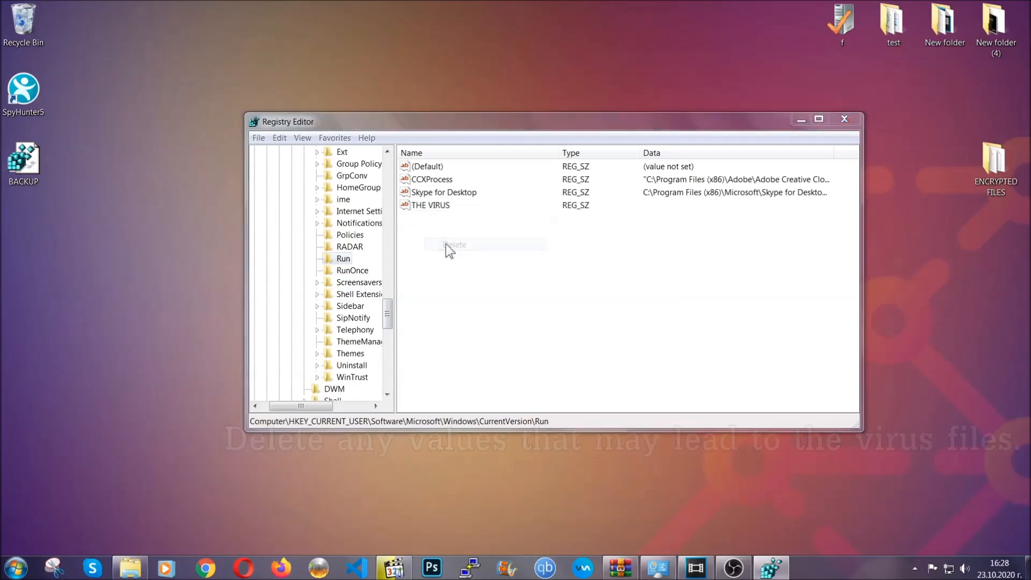
click(455, 244)
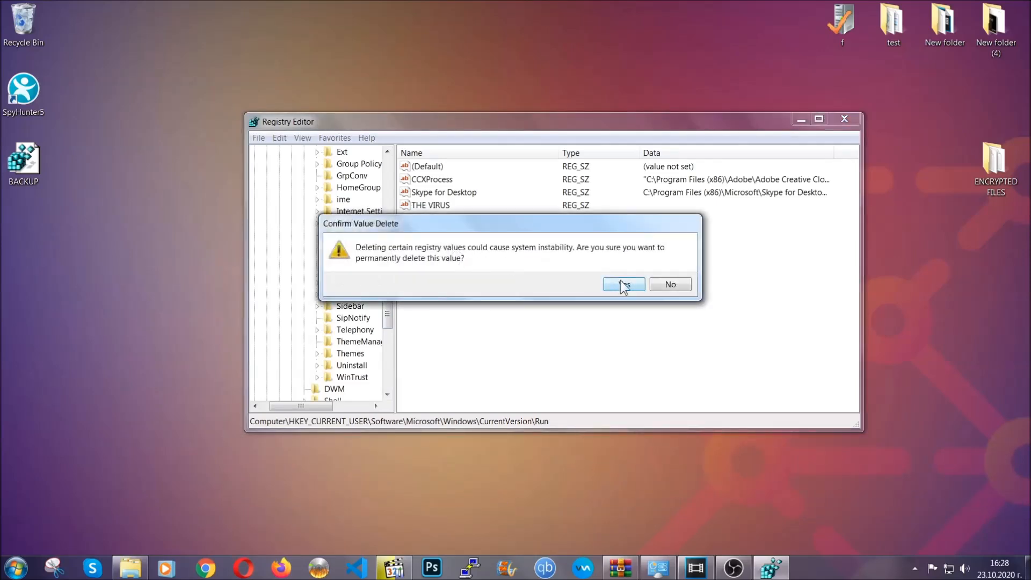
click(624, 284)
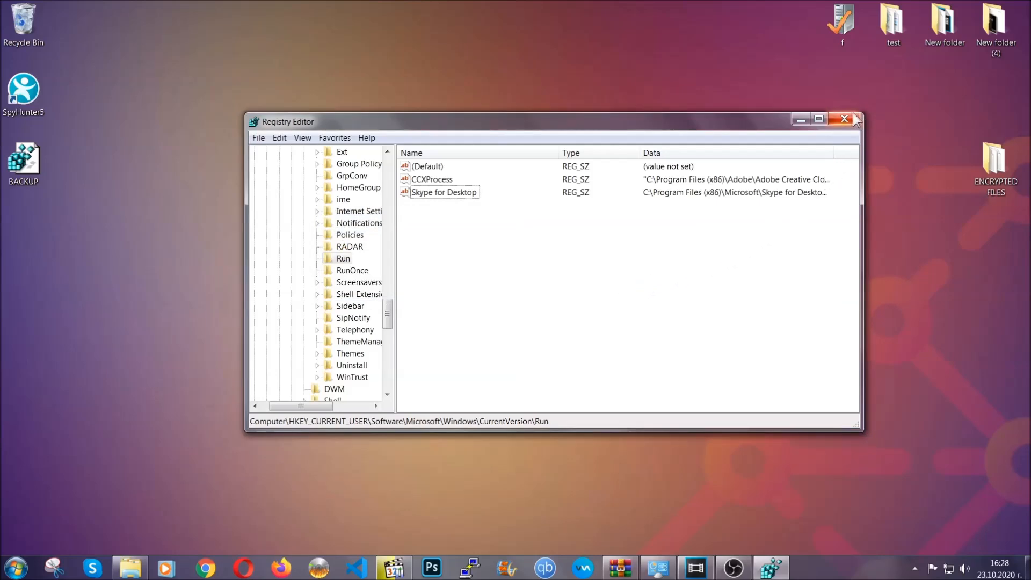
click(844, 118)
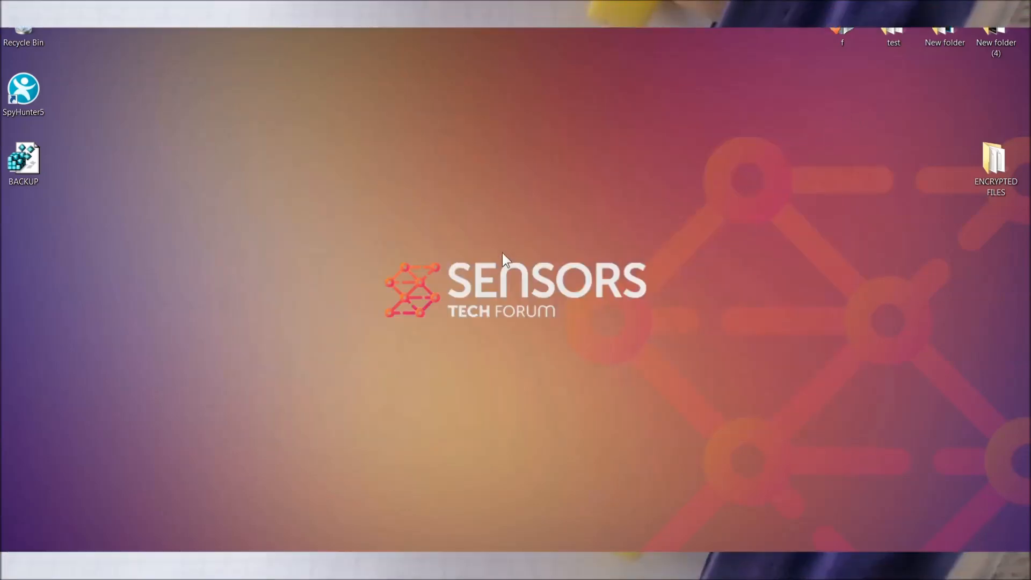